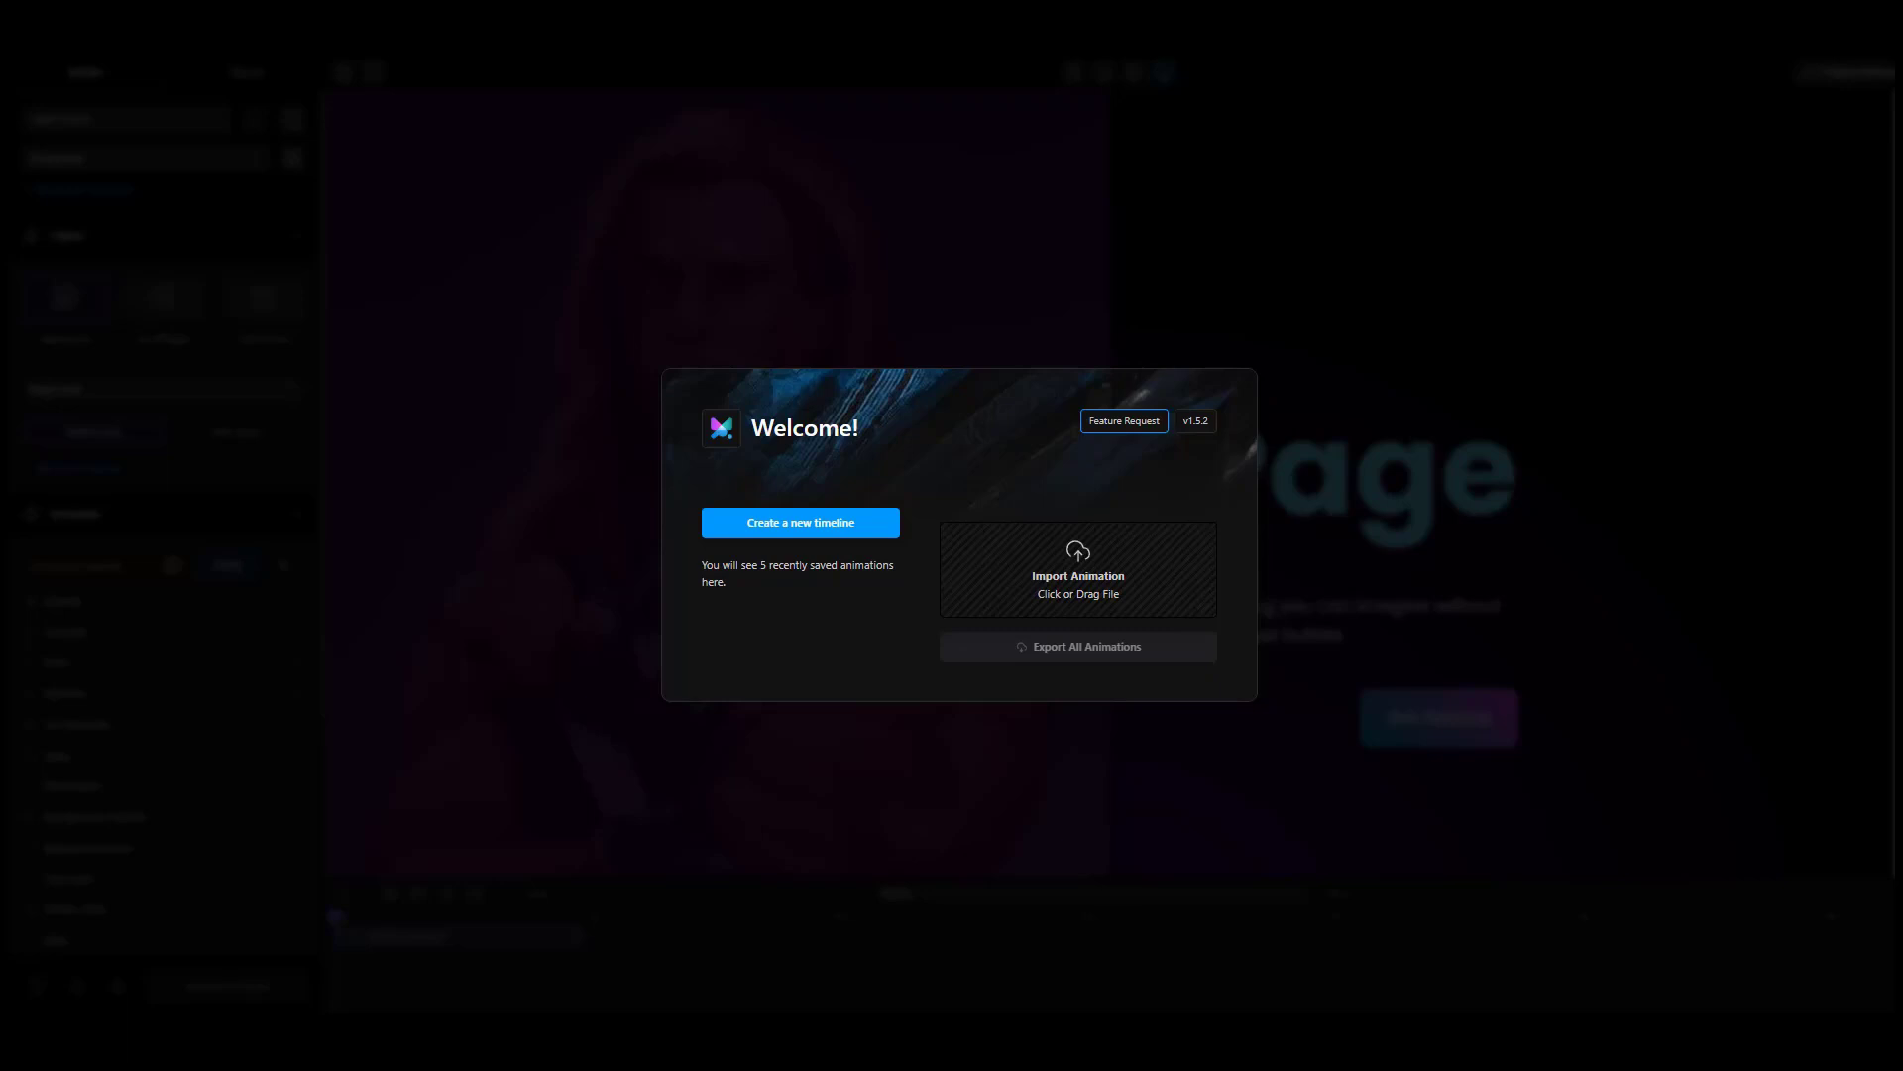
- Create a new timeline from the Welcome dialog
{"action": "left_click", "coordinate": [799, 523]}
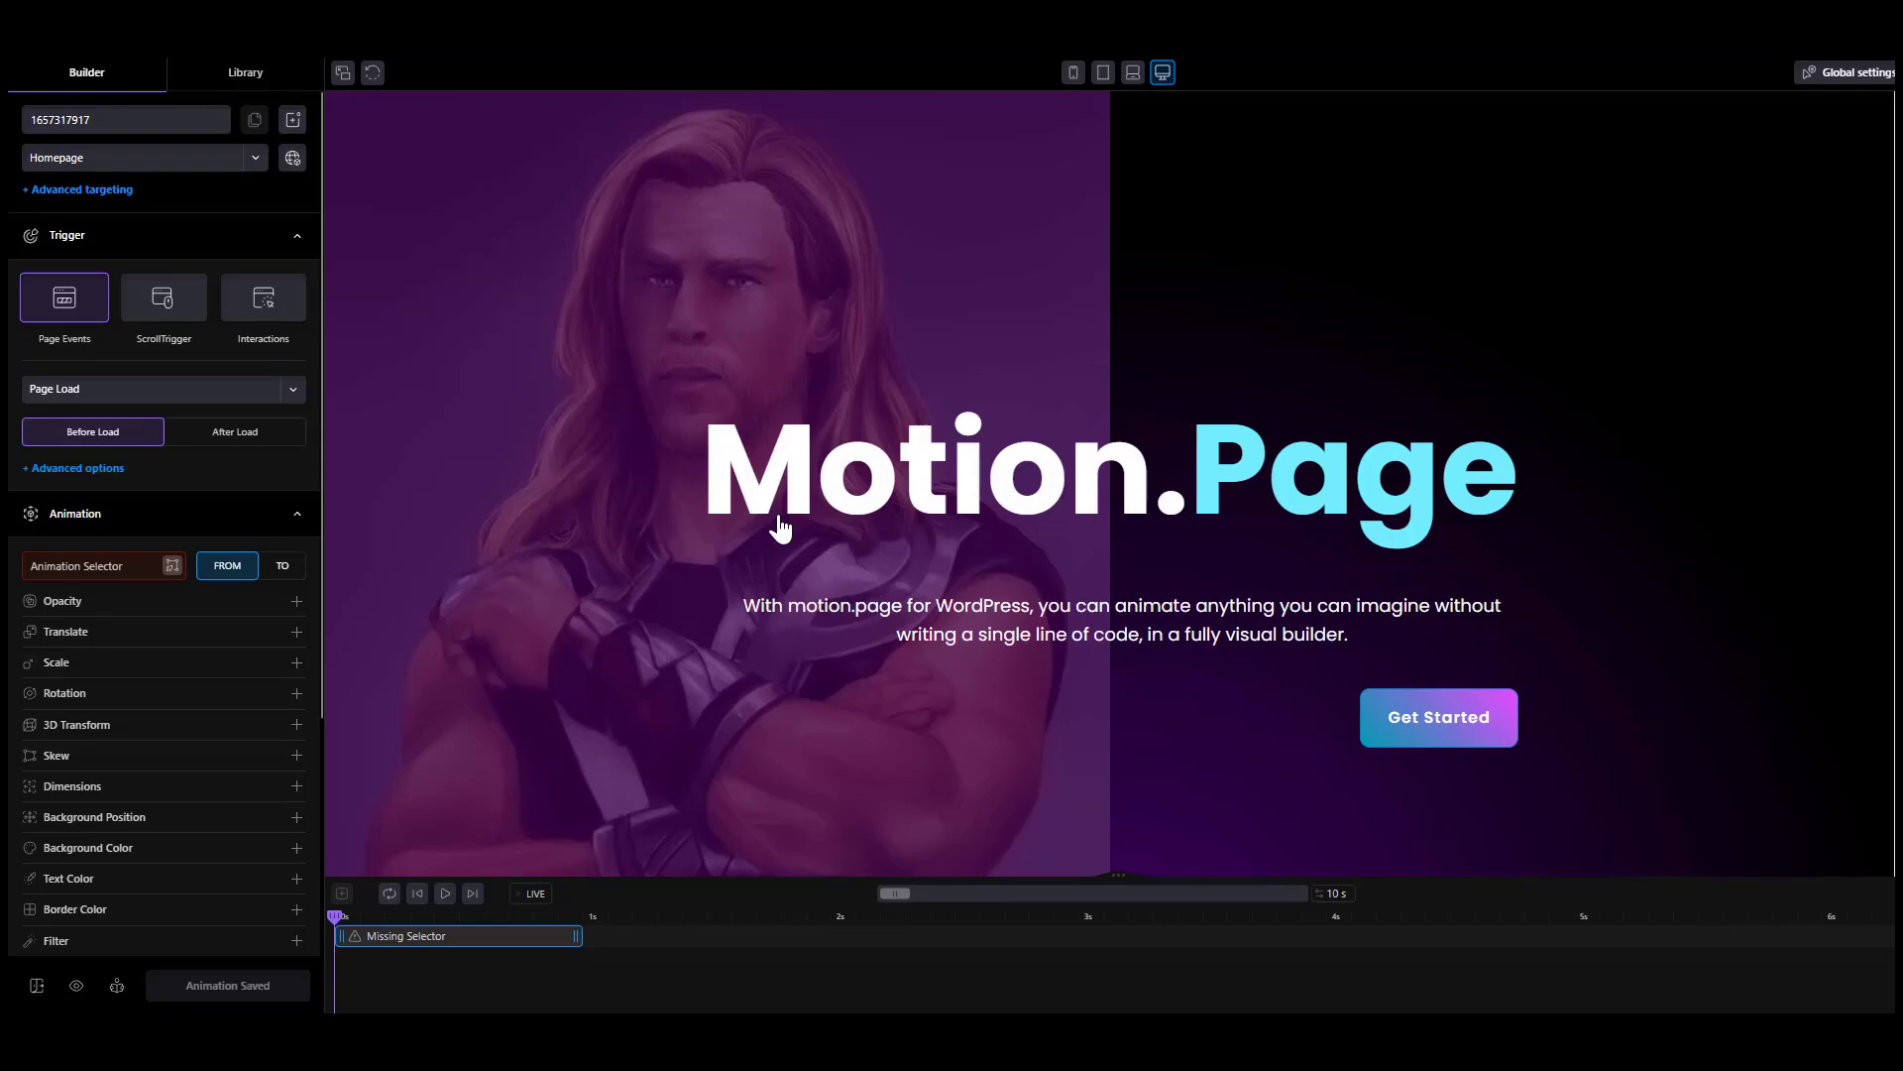
- Rename the timeline 'fade out', target .motion, and animate it from opacity 0
{"action": "type", "text": "fade out"}
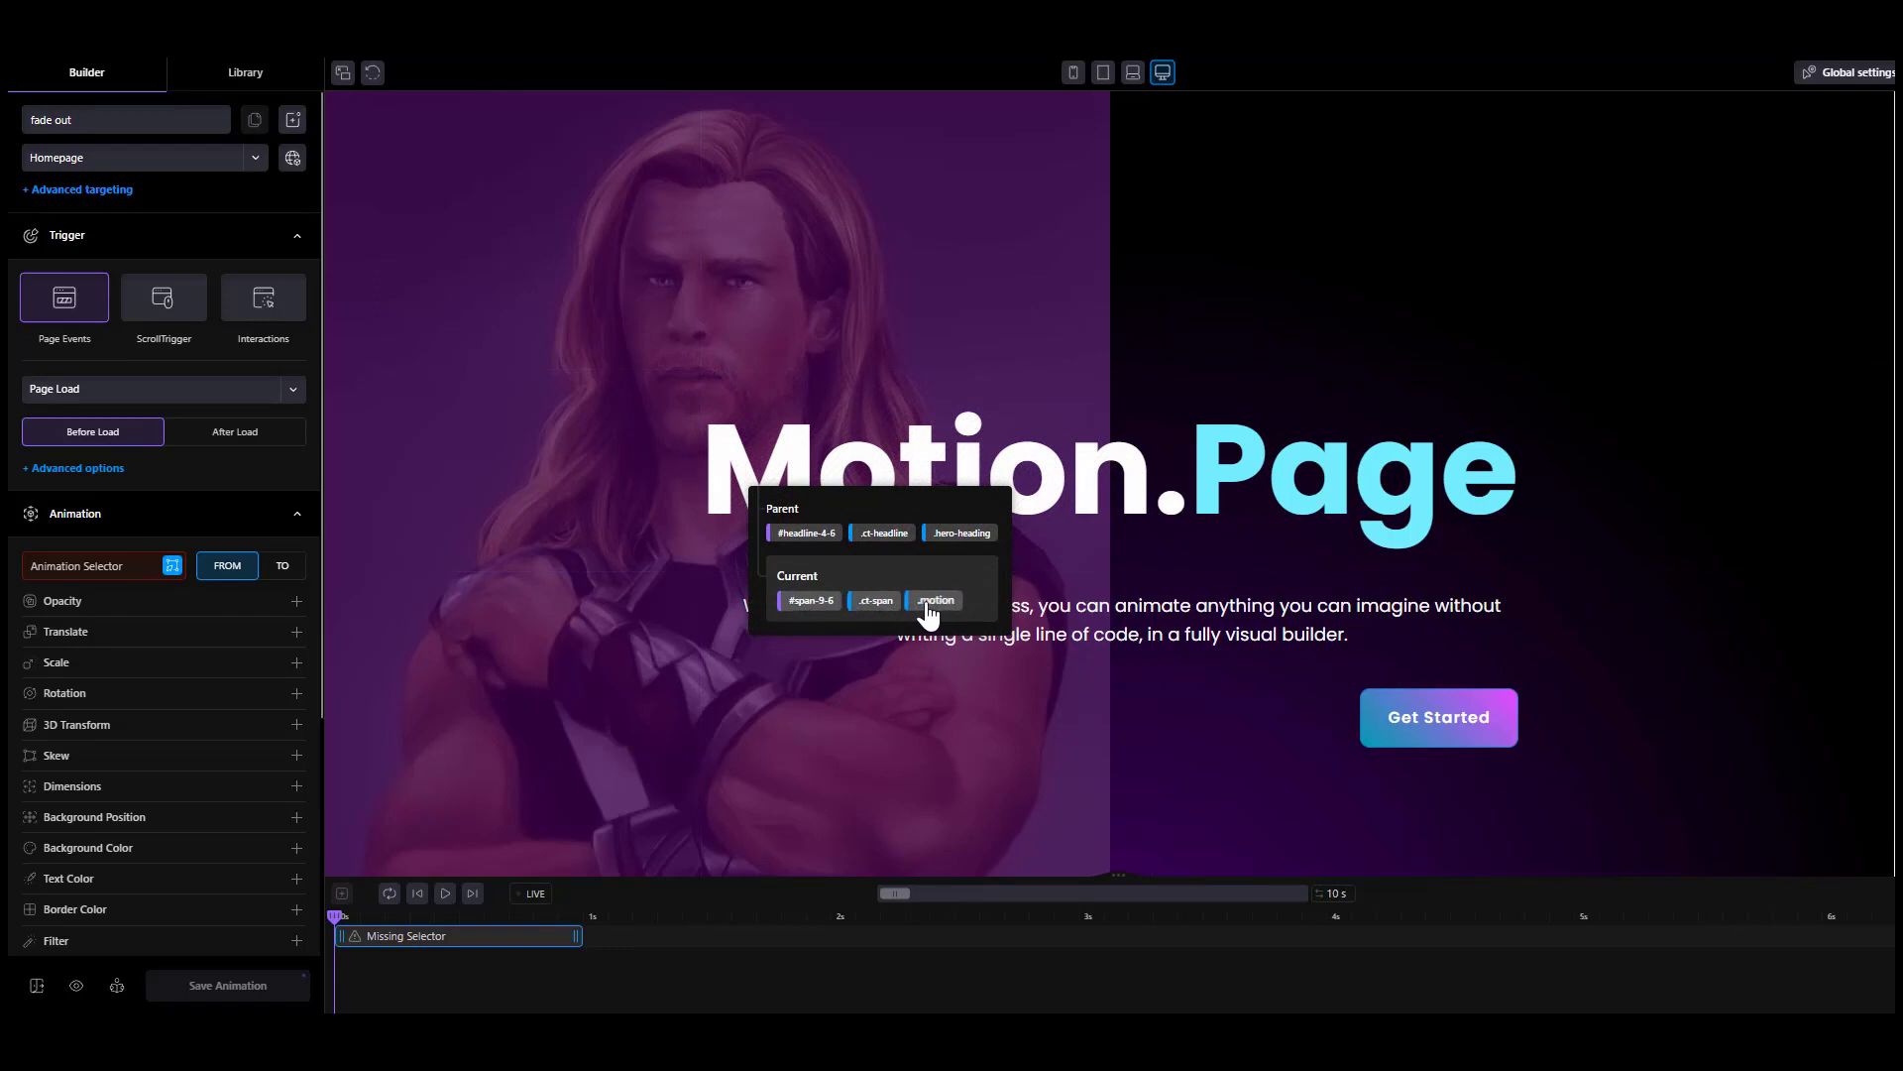
{"action": "left_click", "coordinate": [932, 601]}
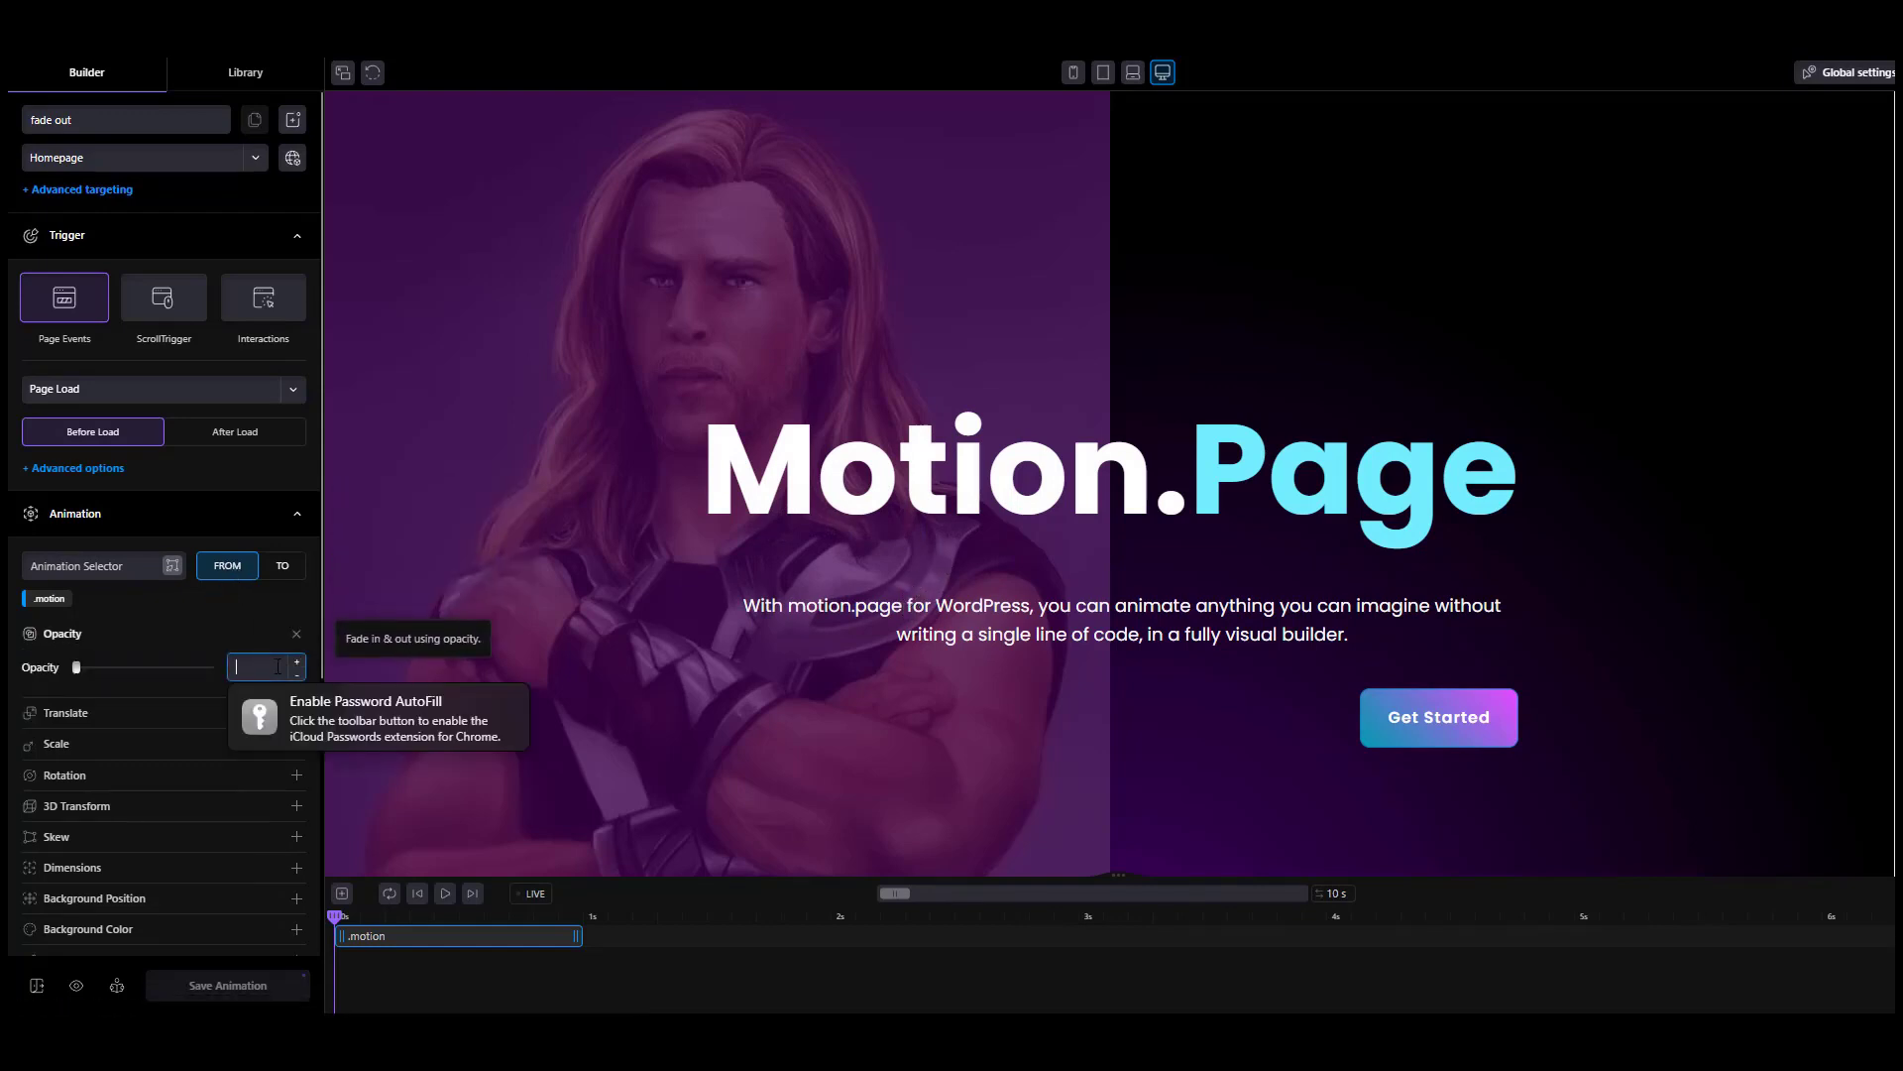
{"action": "left_click", "coordinate": [444, 894]}
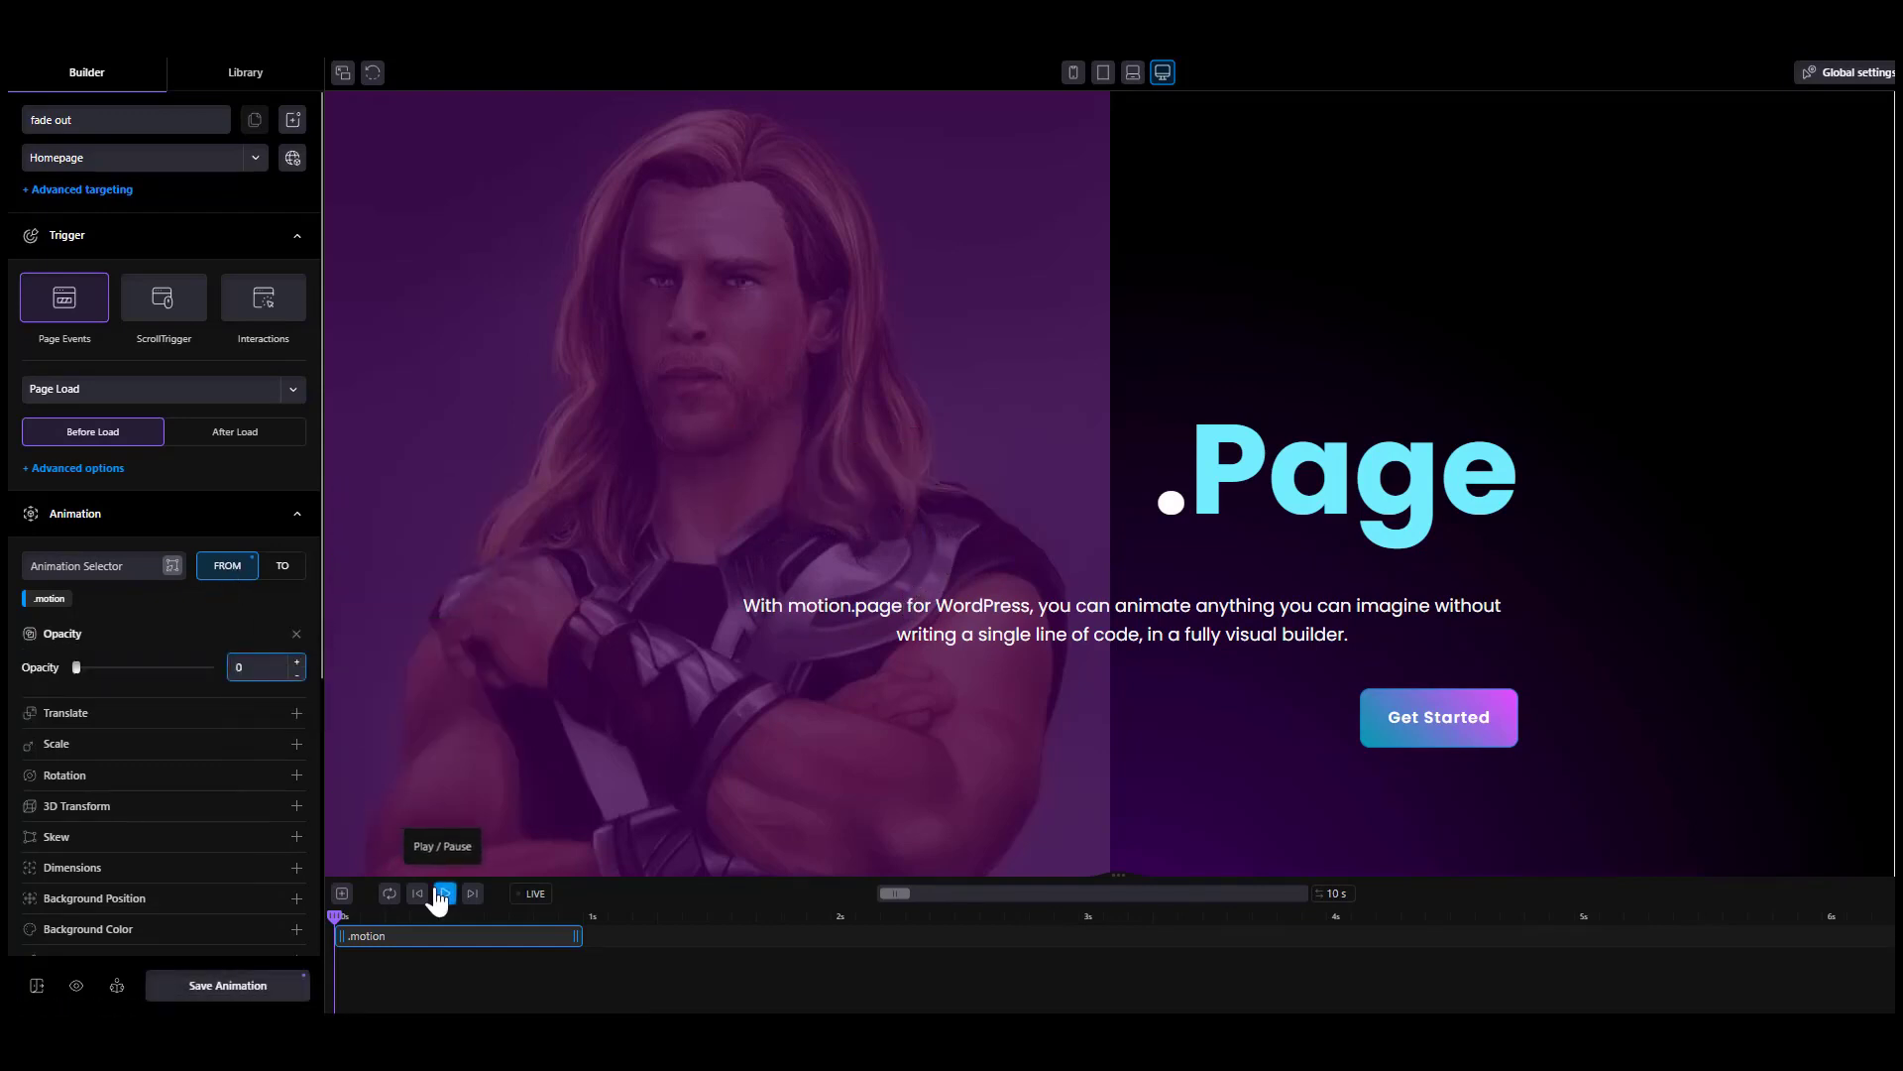
{"action": "left_click", "coordinate": [442, 894]}
{"action": "type", "text": "0.5"}
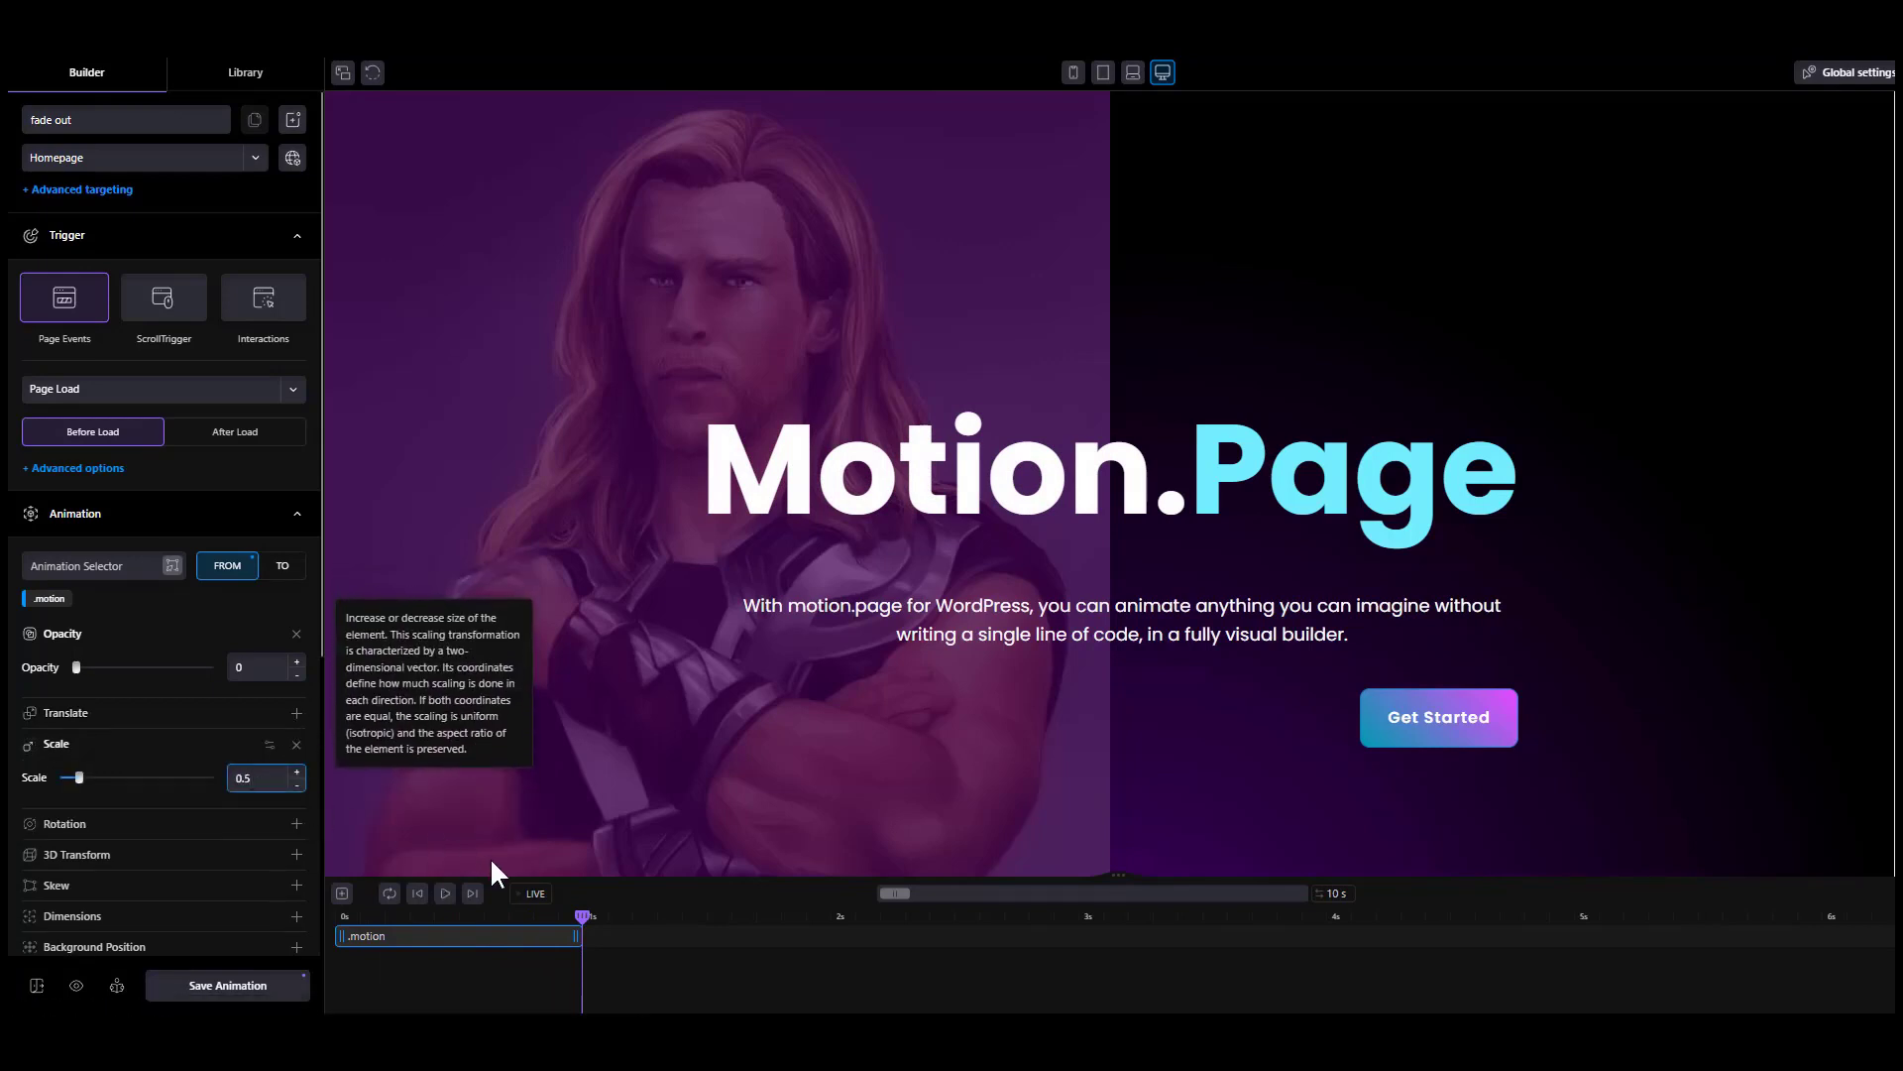
- Start .motion at scale 0.5 and a 50% horizontal translate, then preview
{"action": "left_click", "coordinate": [444, 893]}
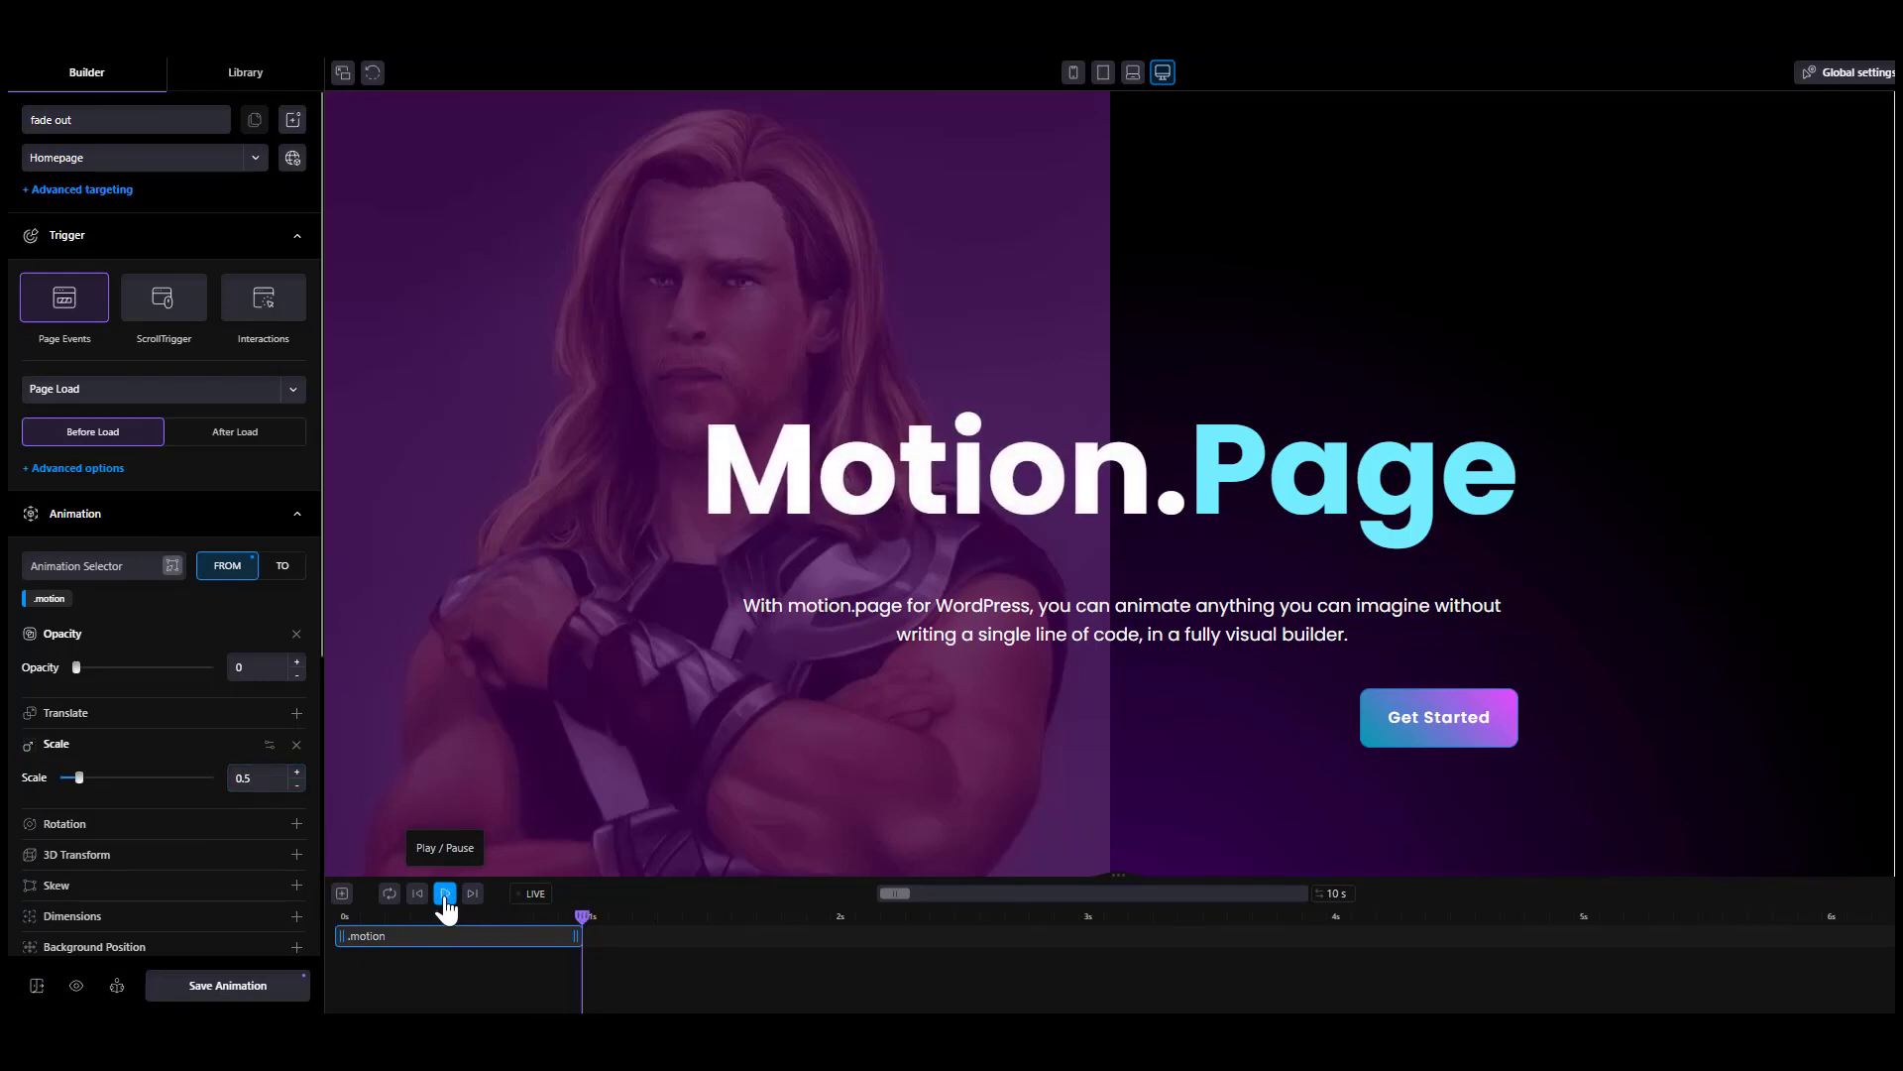
{"action": "mouse_move", "coordinate": [301, 786]}
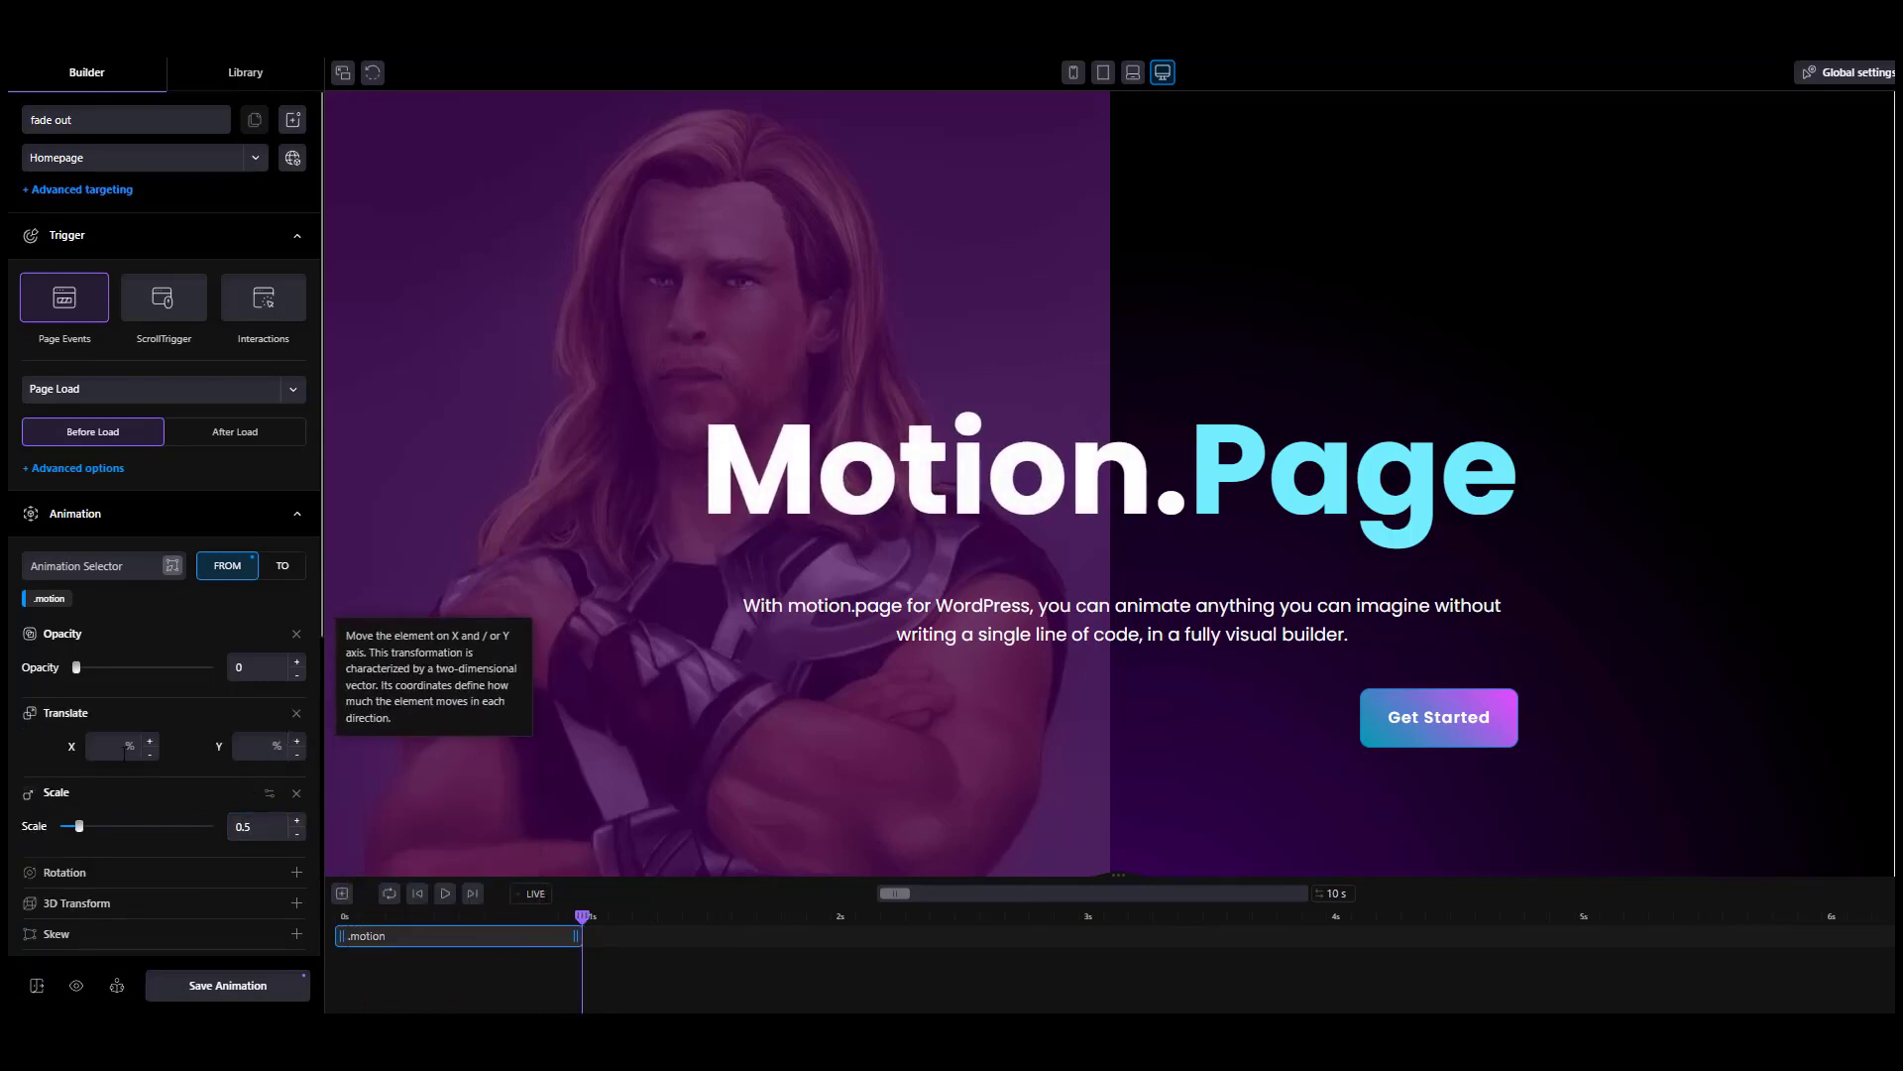
{"action": "type", "text": "50"}
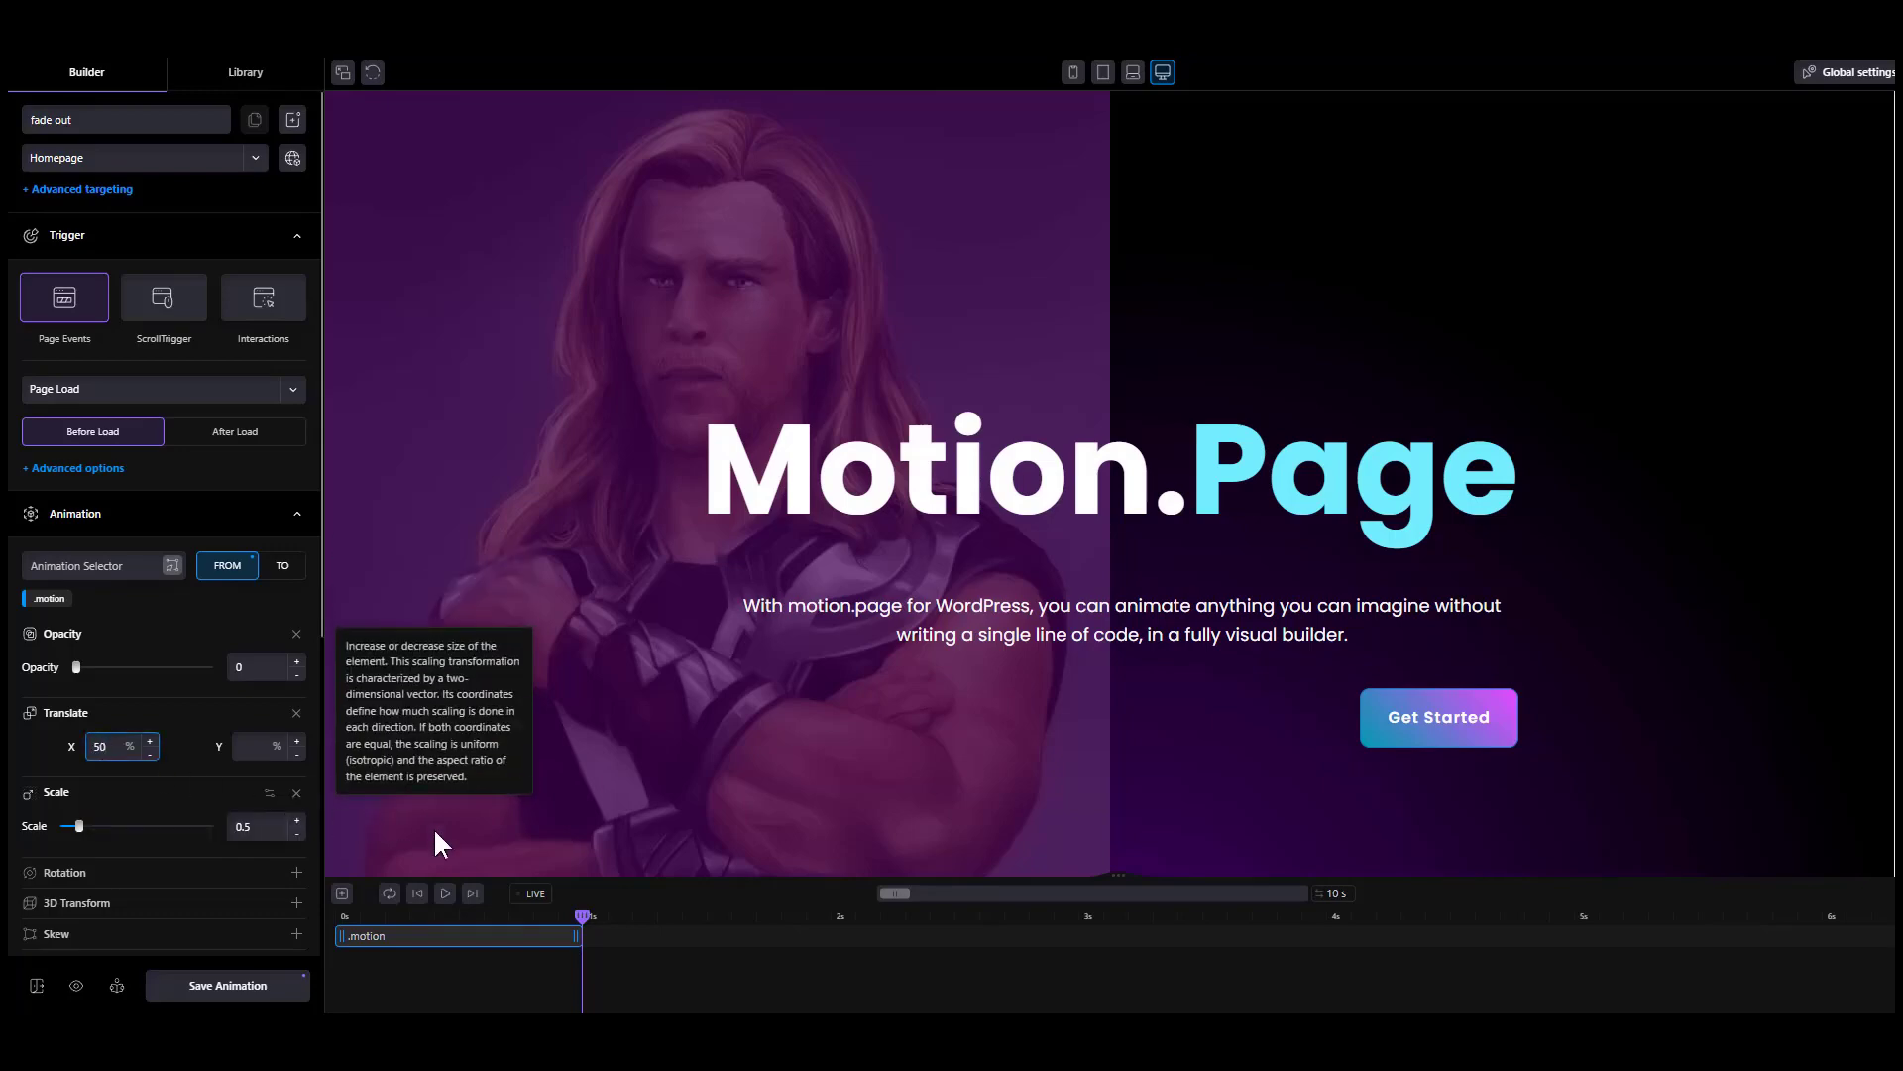
{"action": "left_click", "coordinate": [444, 893]}
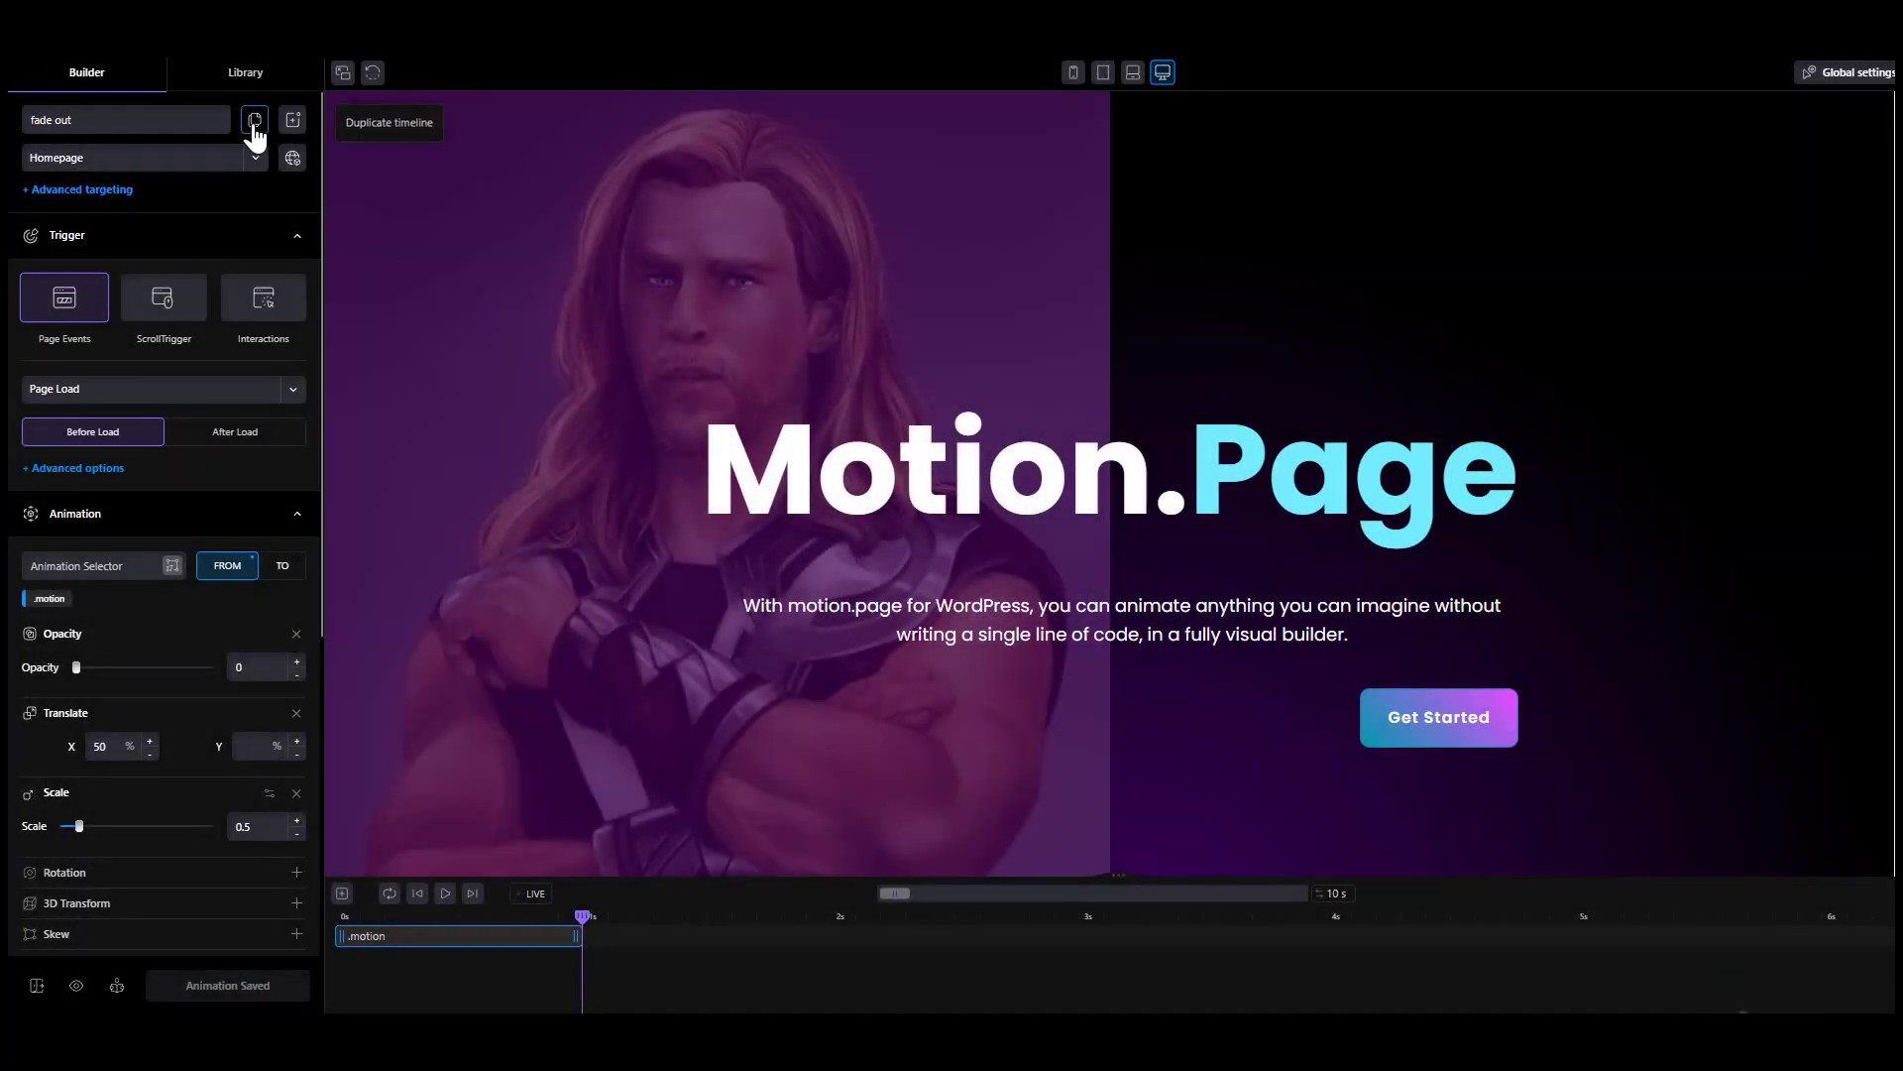
- Change the timeline name from 'fade out' to 'fade out text'
{"action": "left_click", "coordinate": [125, 119]}
{"action": "type", "text": " text"}
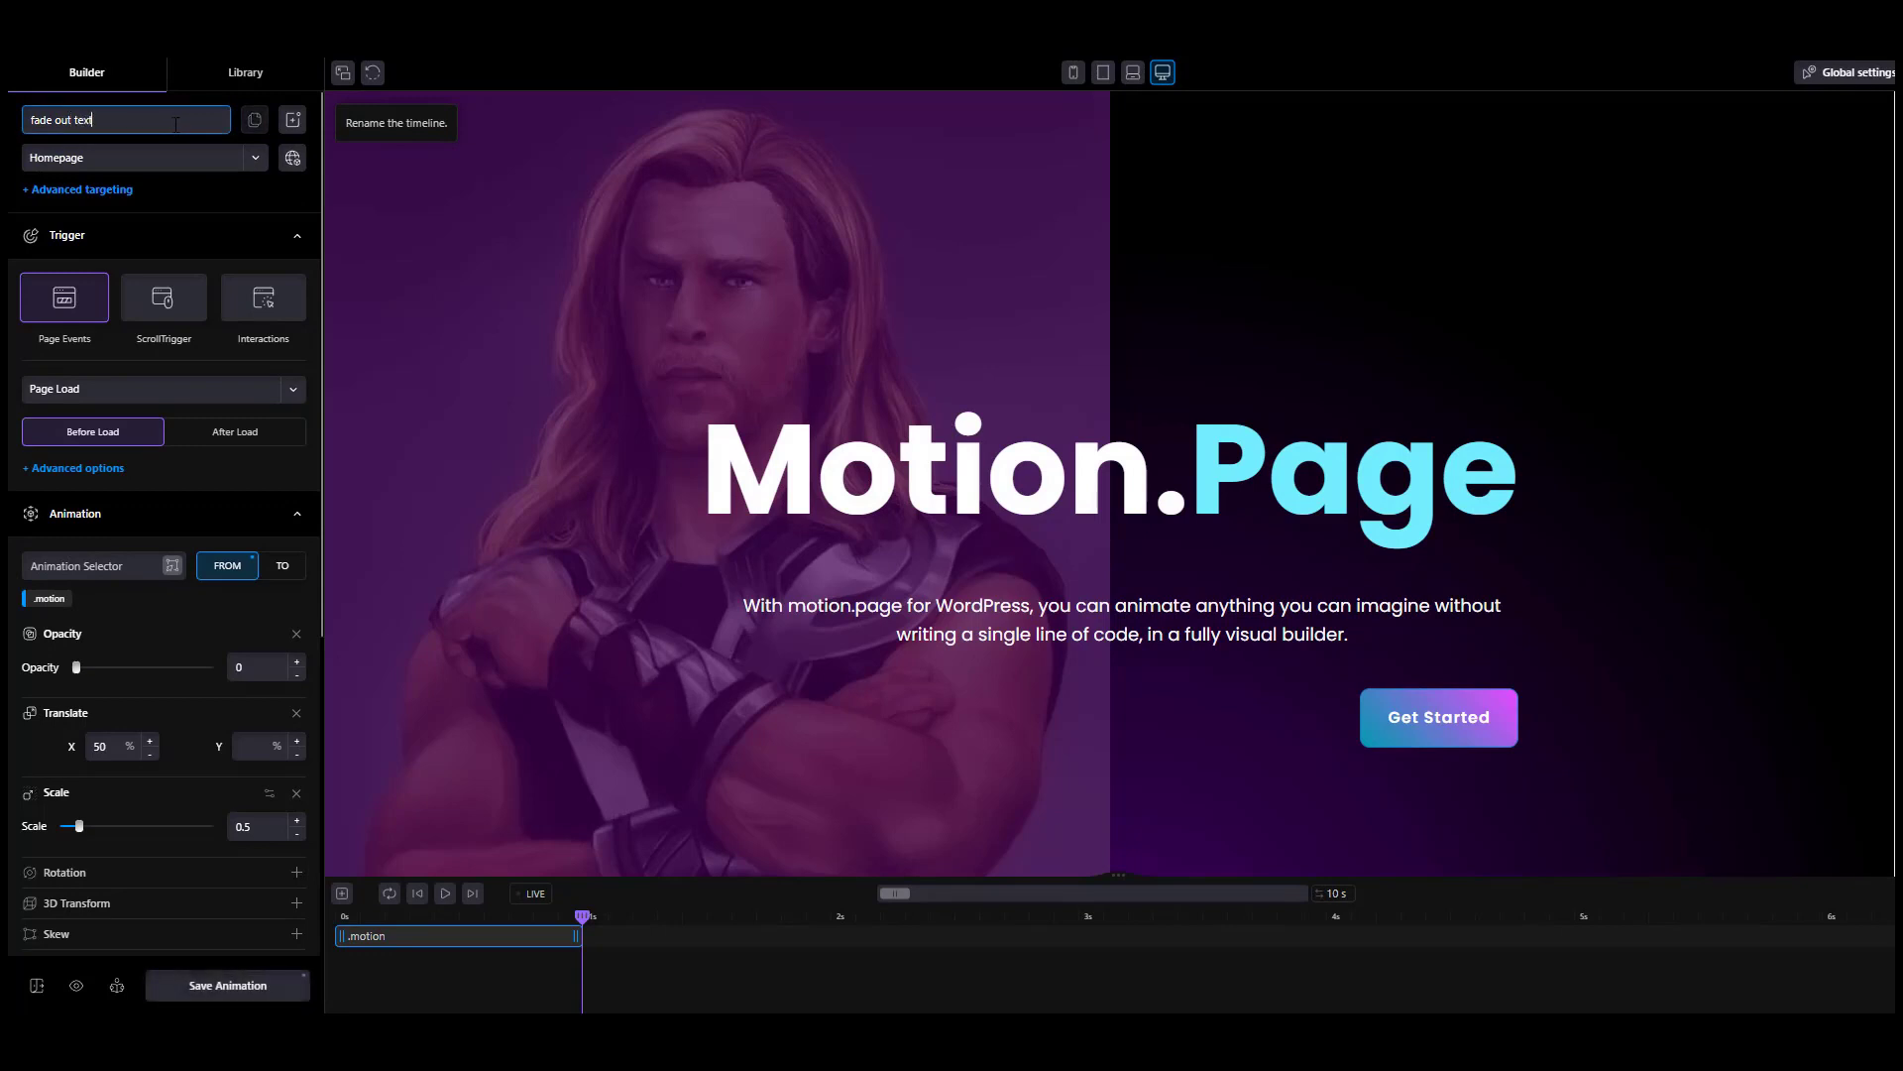
{"action": "left_click", "coordinate": [227, 985]}
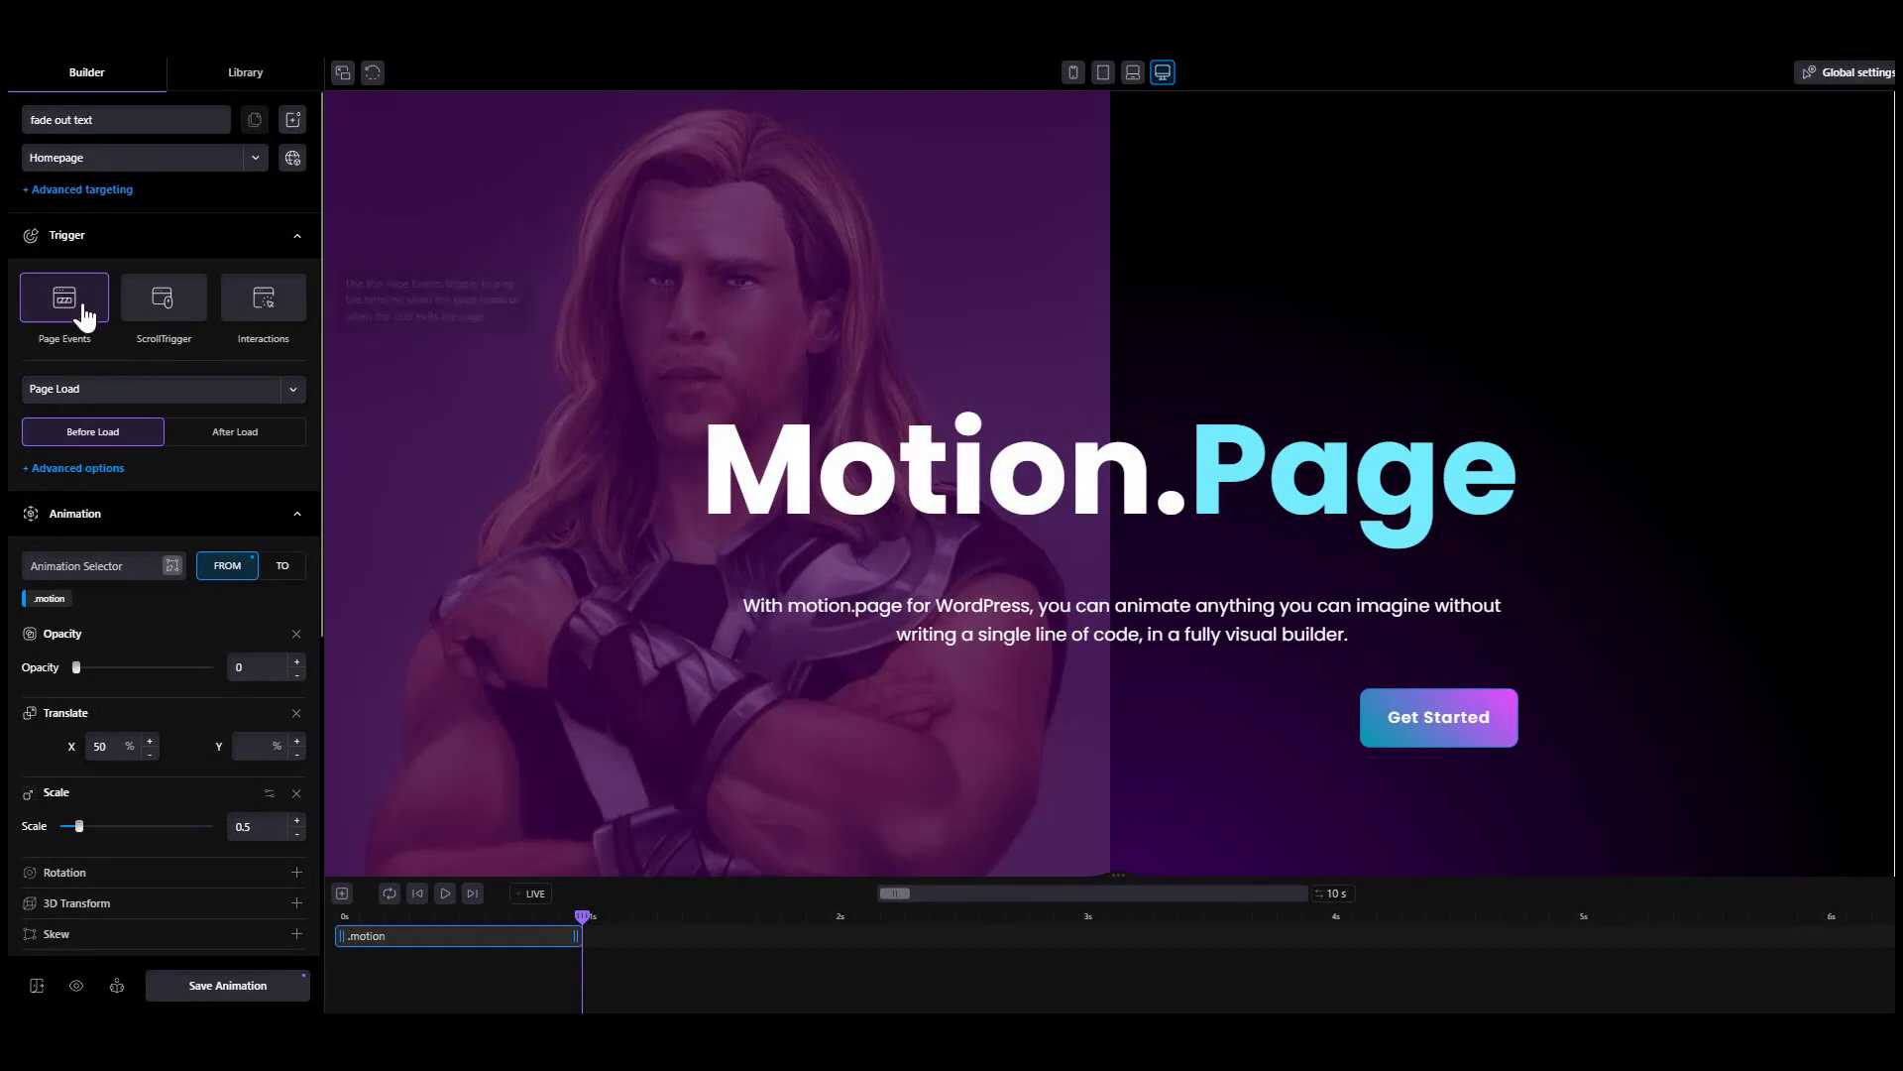
- Review page event and interaction triggers, then switch the trigger to ScrollTrigger
{"action": "left_click", "coordinate": [161, 389]}
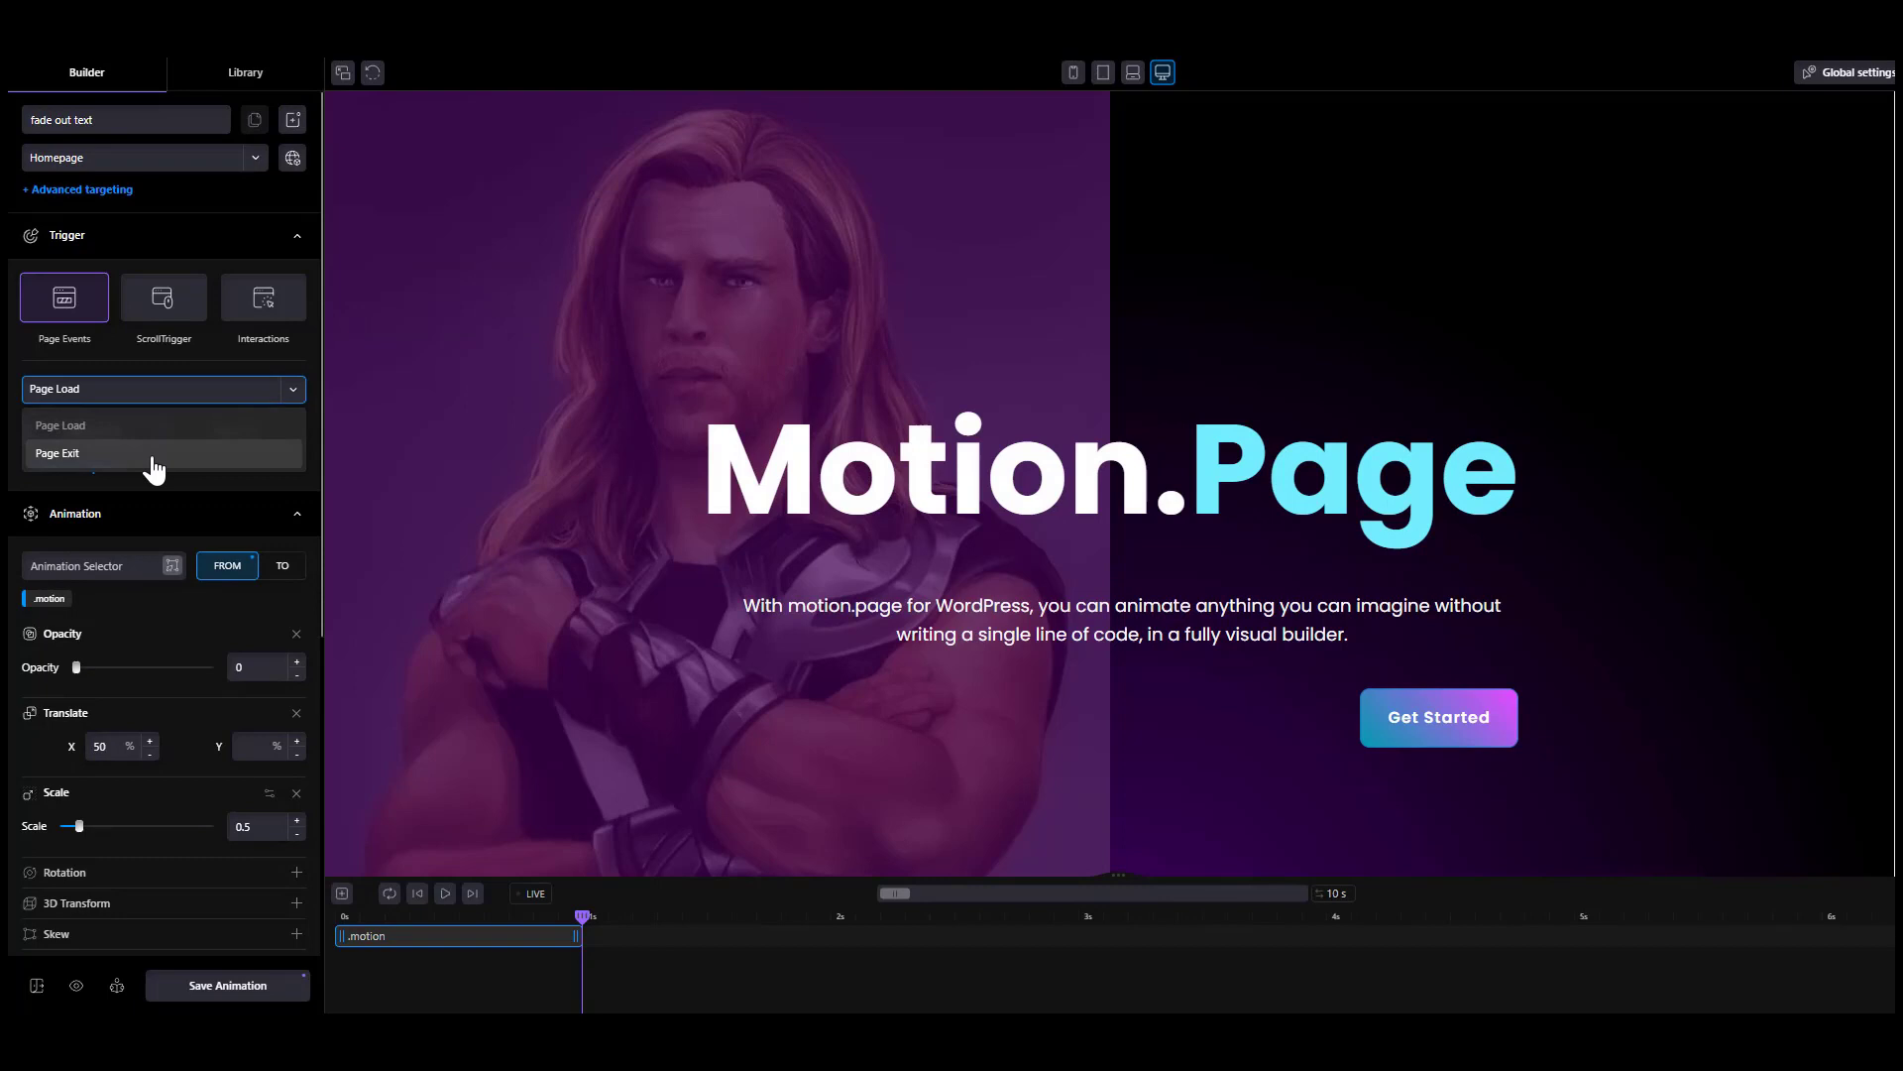
{"action": "mouse_move", "coordinate": [163, 298]}
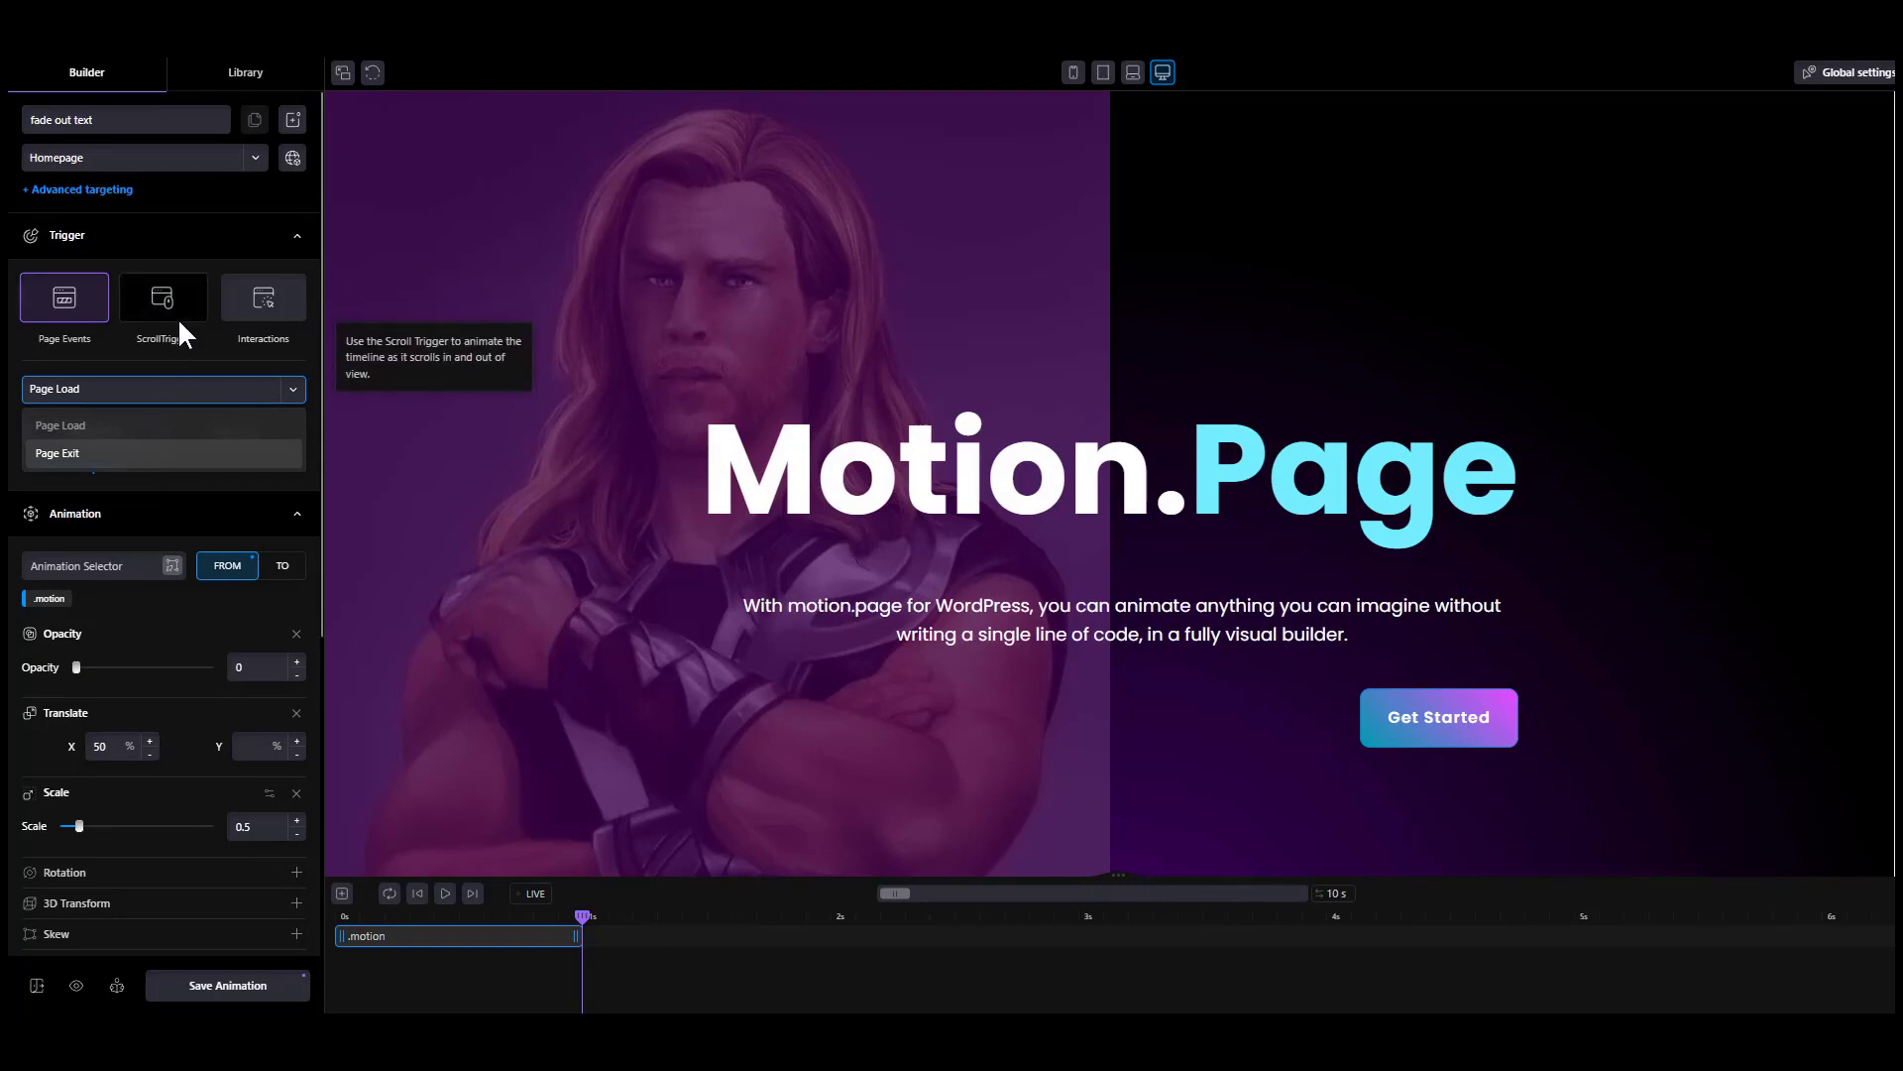
{"action": "left_click", "coordinate": [262, 297]}
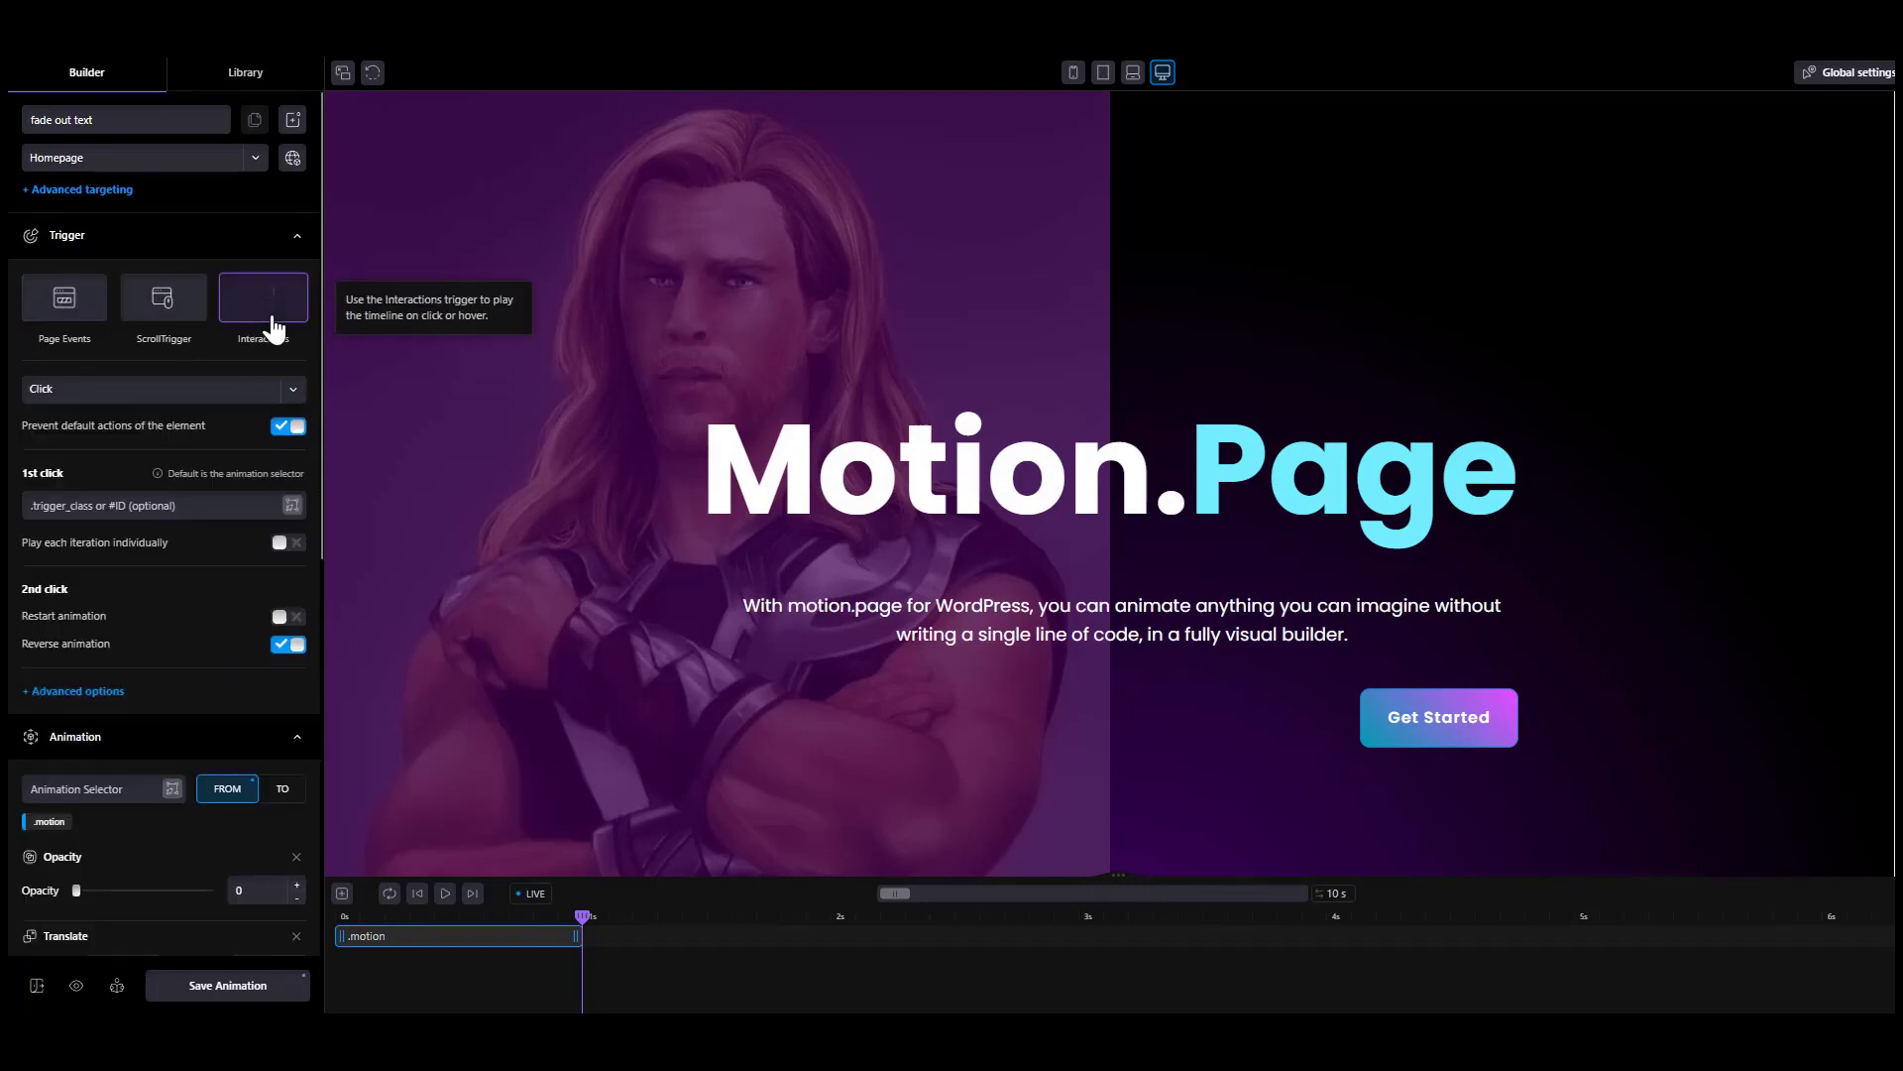
{"action": "left_click", "coordinate": [158, 389]}
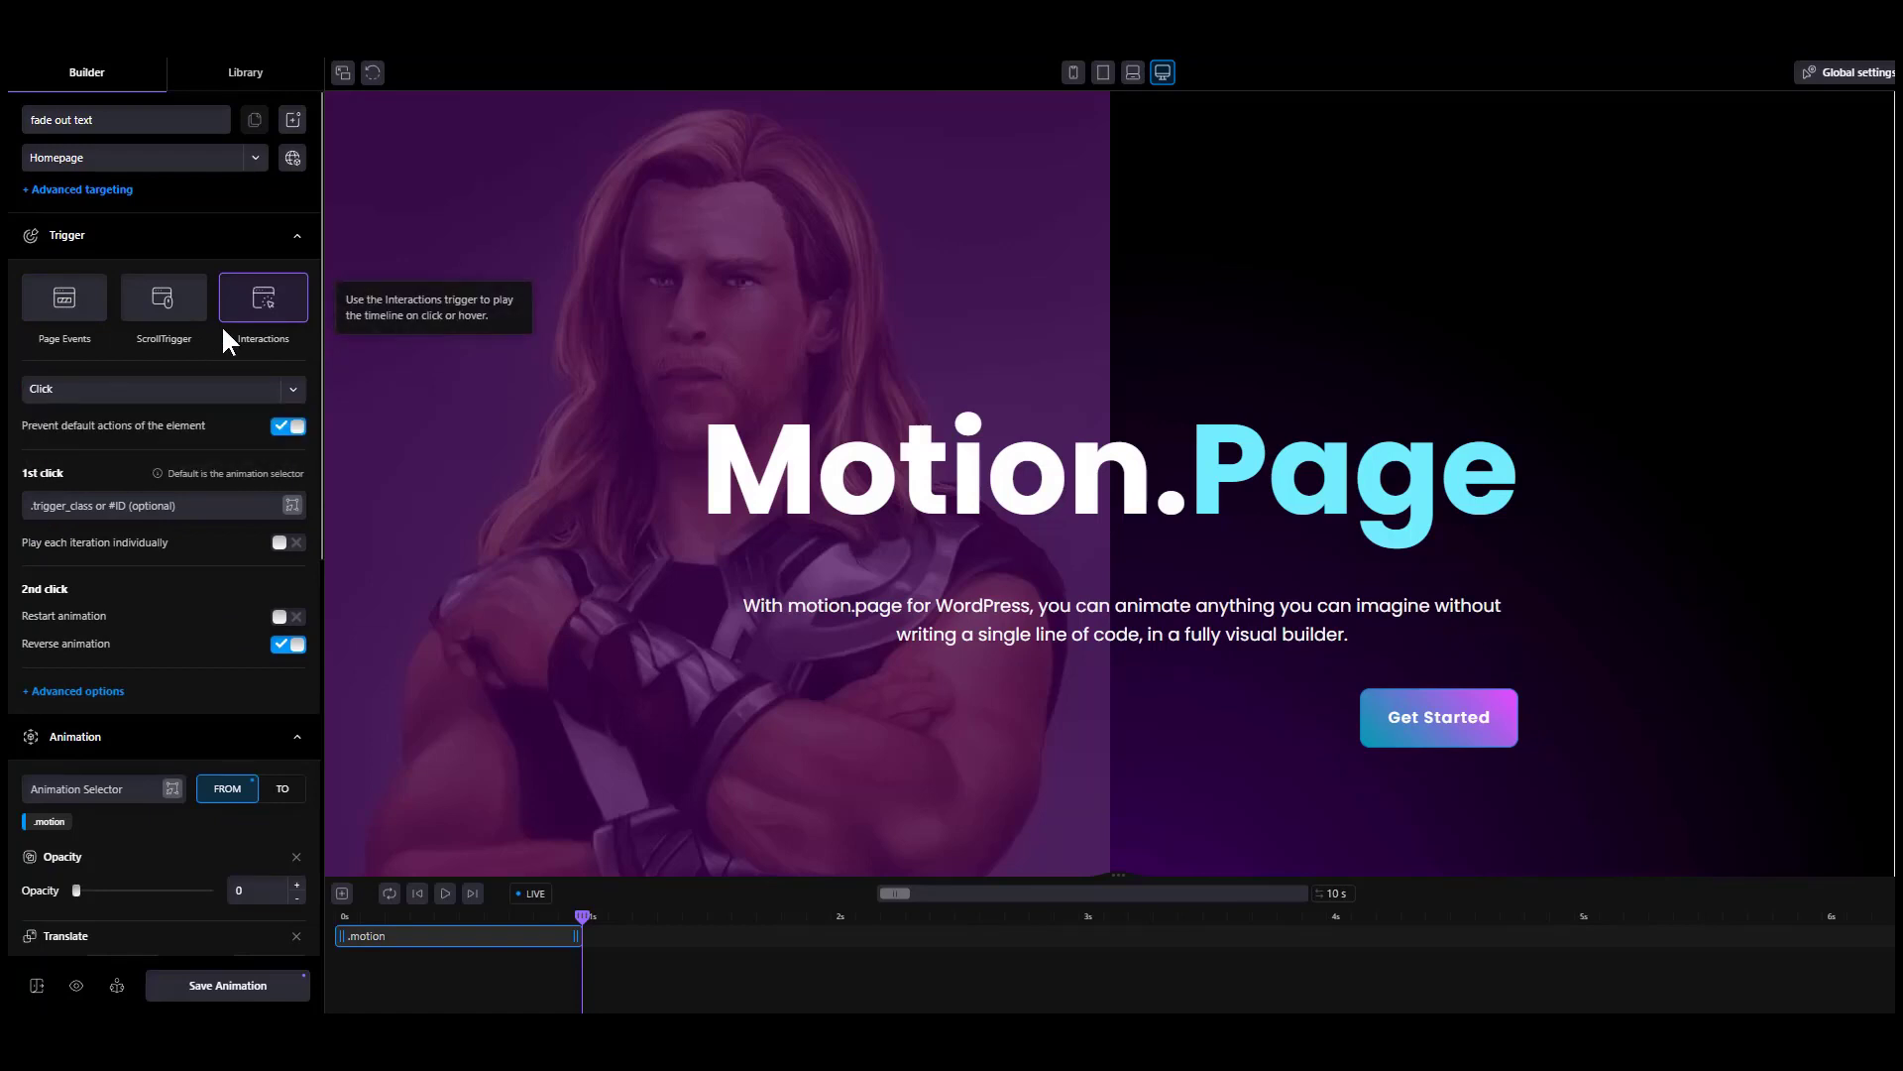
{"action": "left_click", "coordinate": [164, 297]}
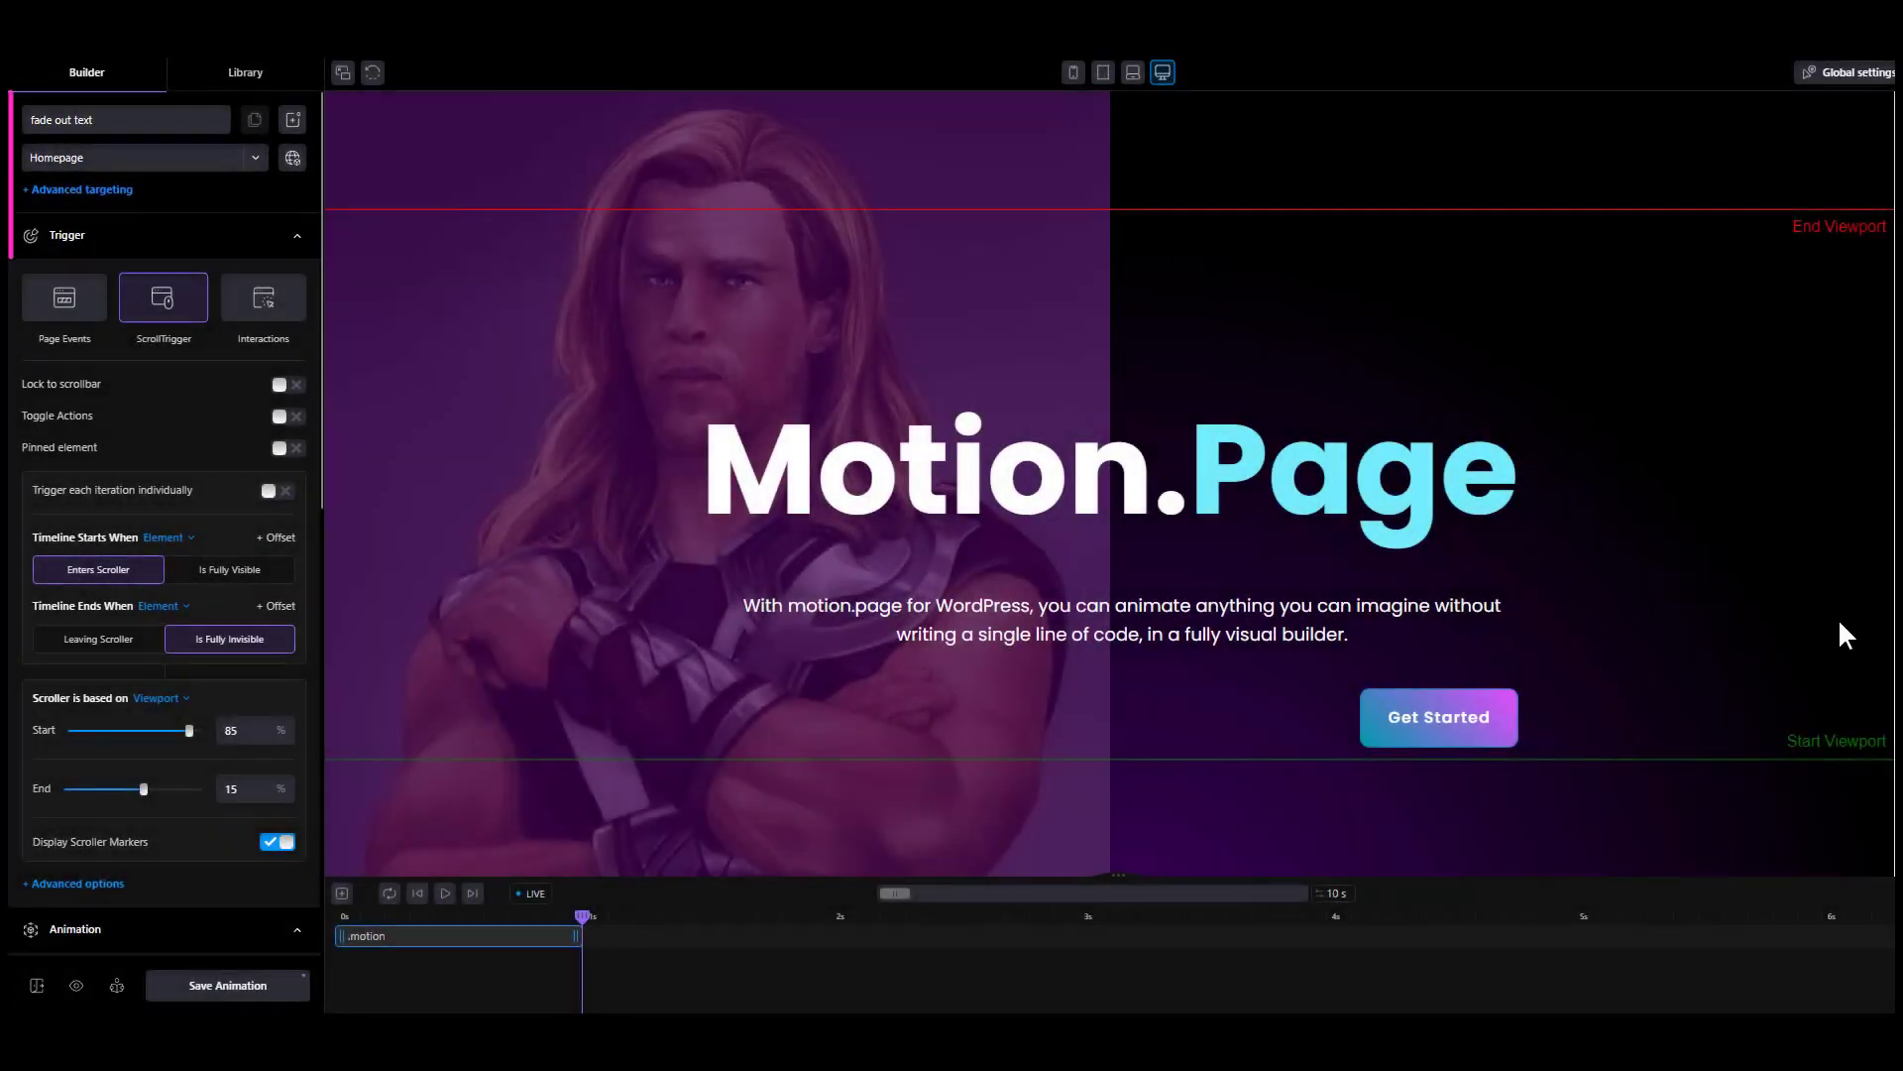
- Add .dot and the heading's dot span #span-7-6 as animation targets
{"action": "scroll", "scroll_direction": "down", "scroll_amount": 3}
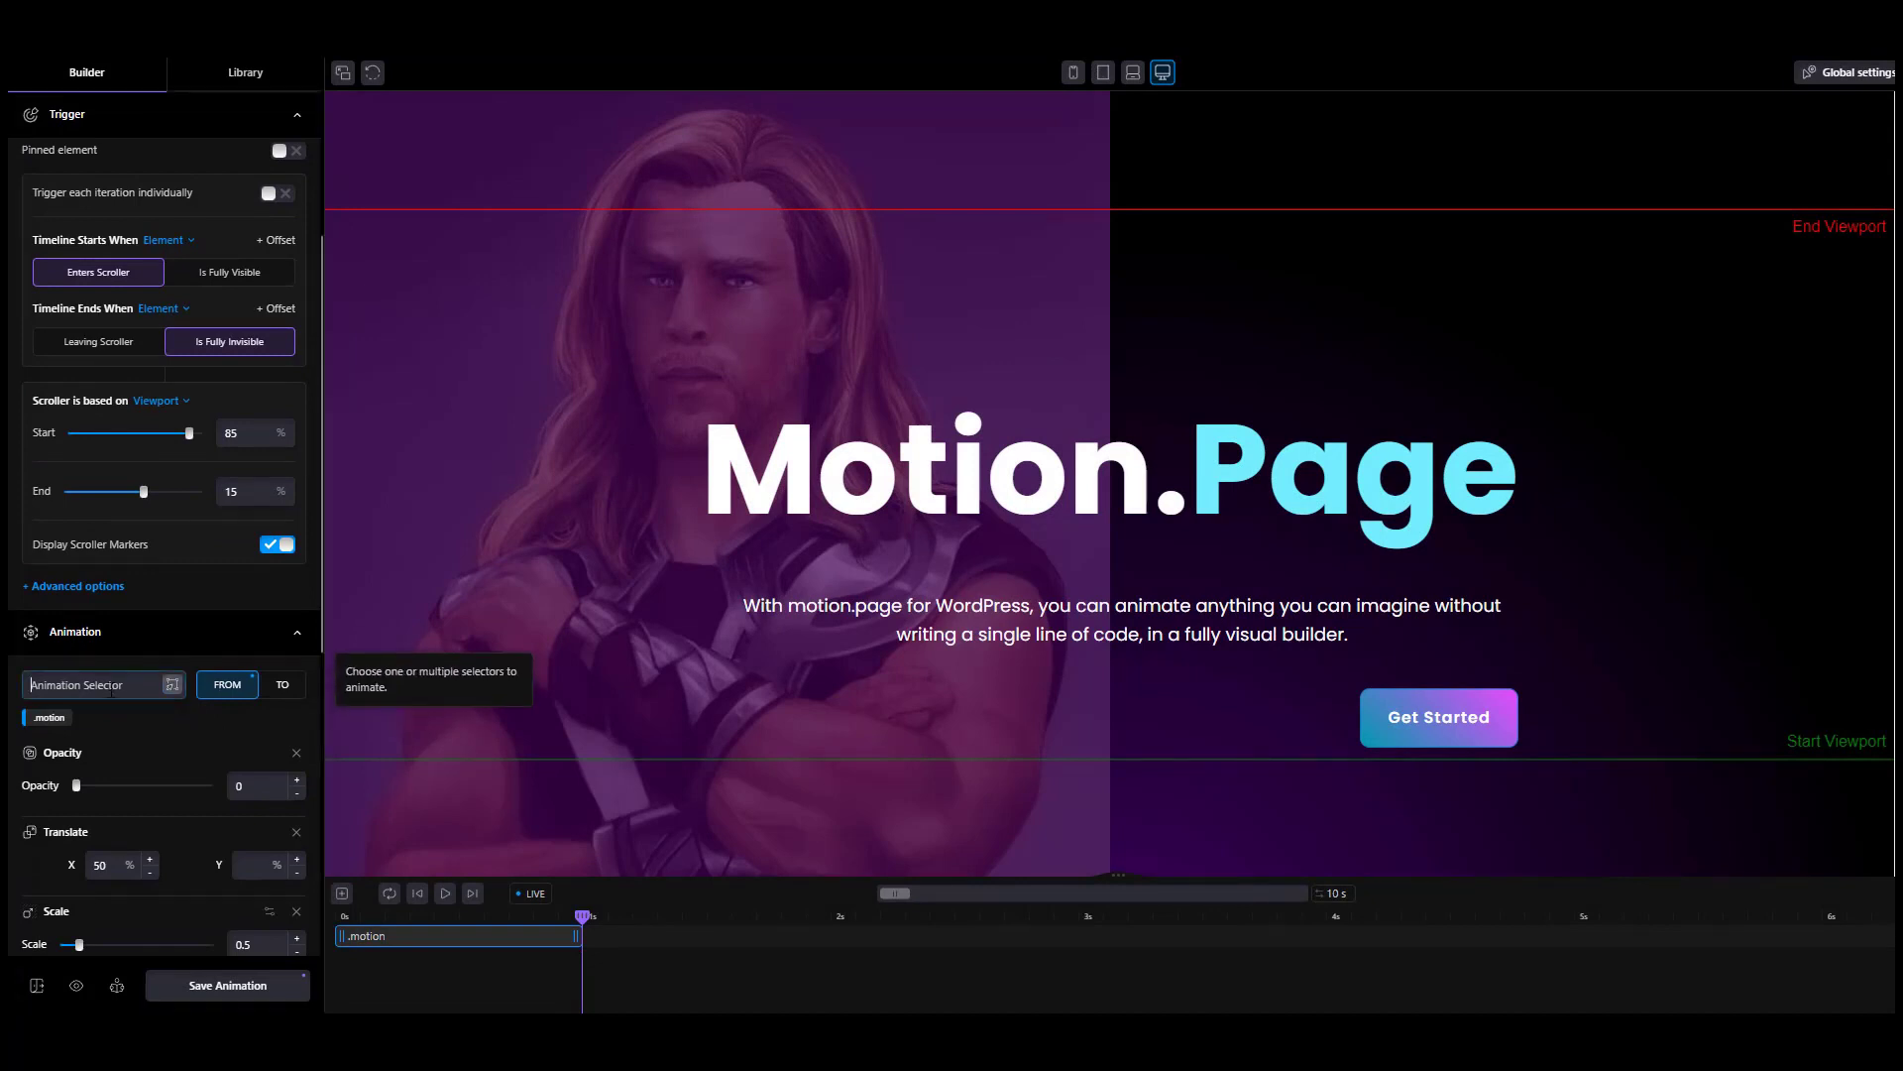
{"action": "left_click", "coordinate": [95, 683]}
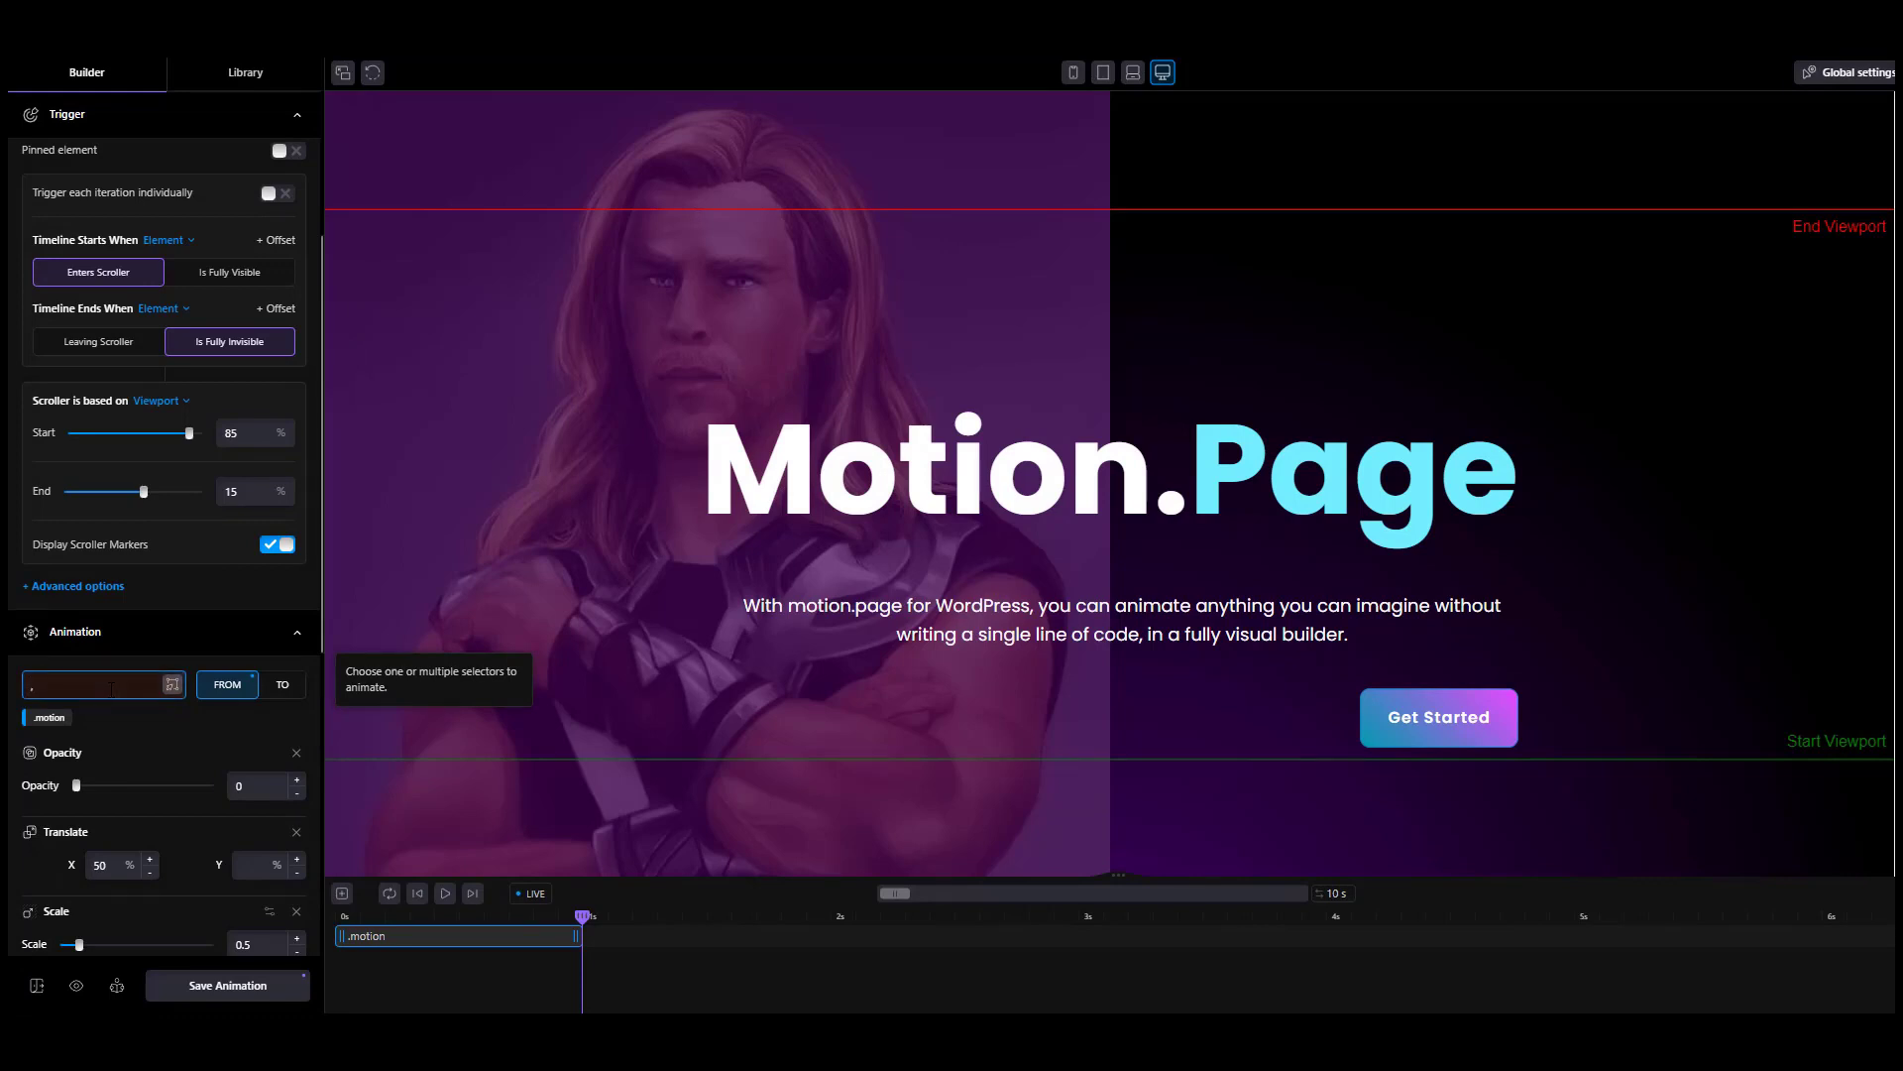
{"action": "type", "text": ".dot"}
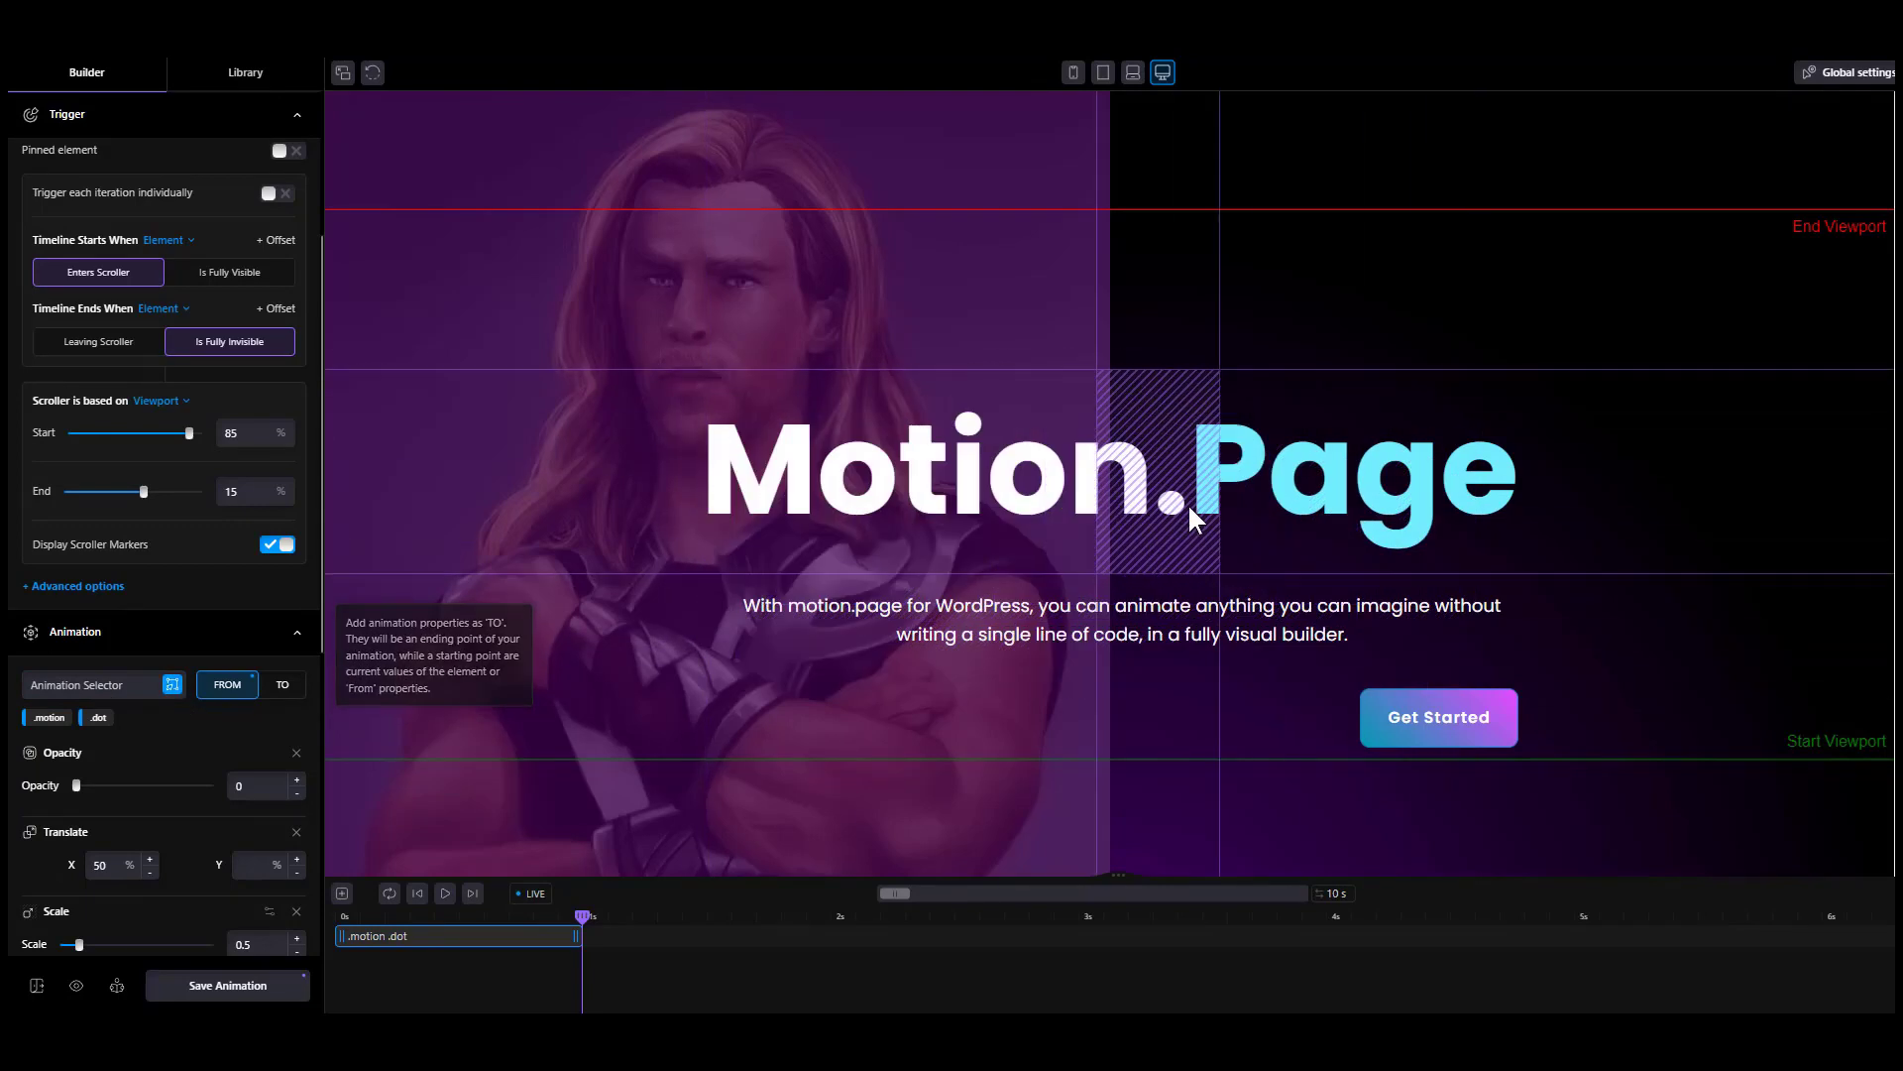
{"action": "left_click", "coordinate": [1189, 516]}
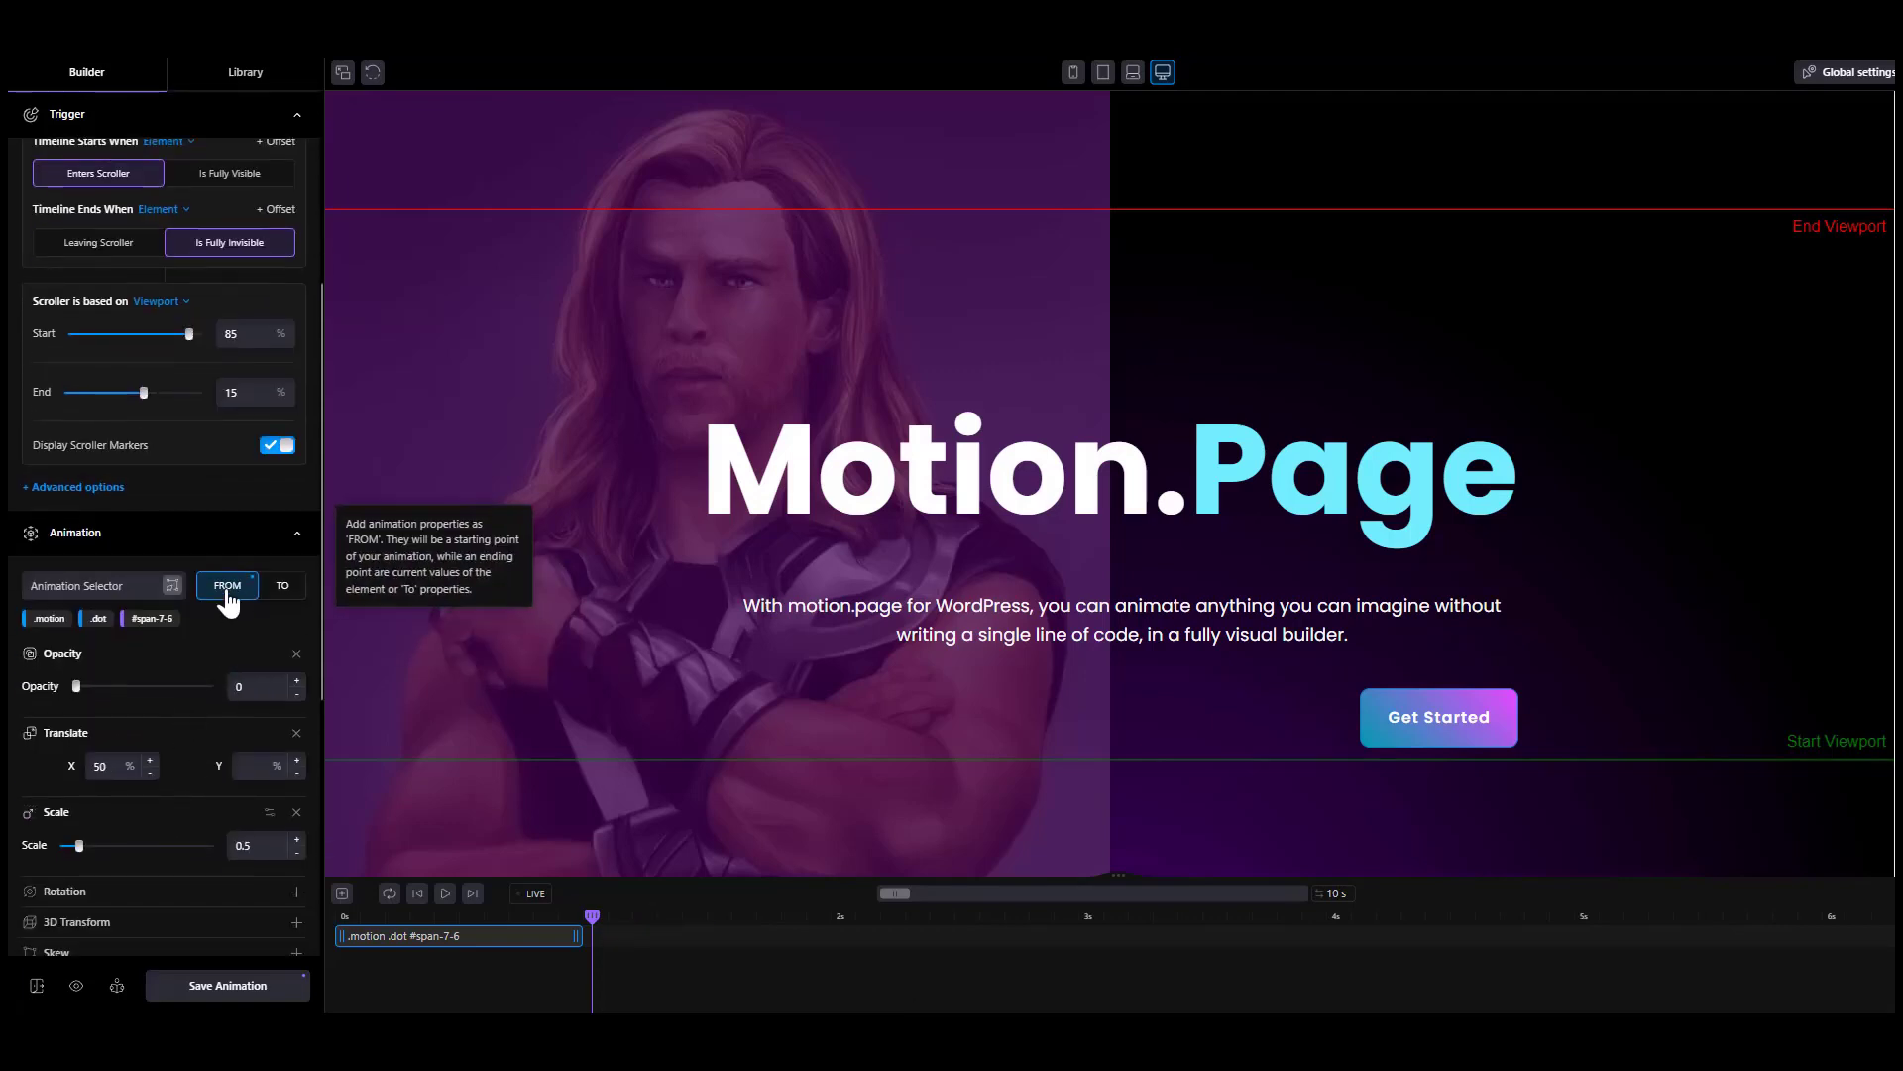
- Toggle the animation to TO mode for editing ending values
{"action": "left_click", "coordinate": [282, 585]}
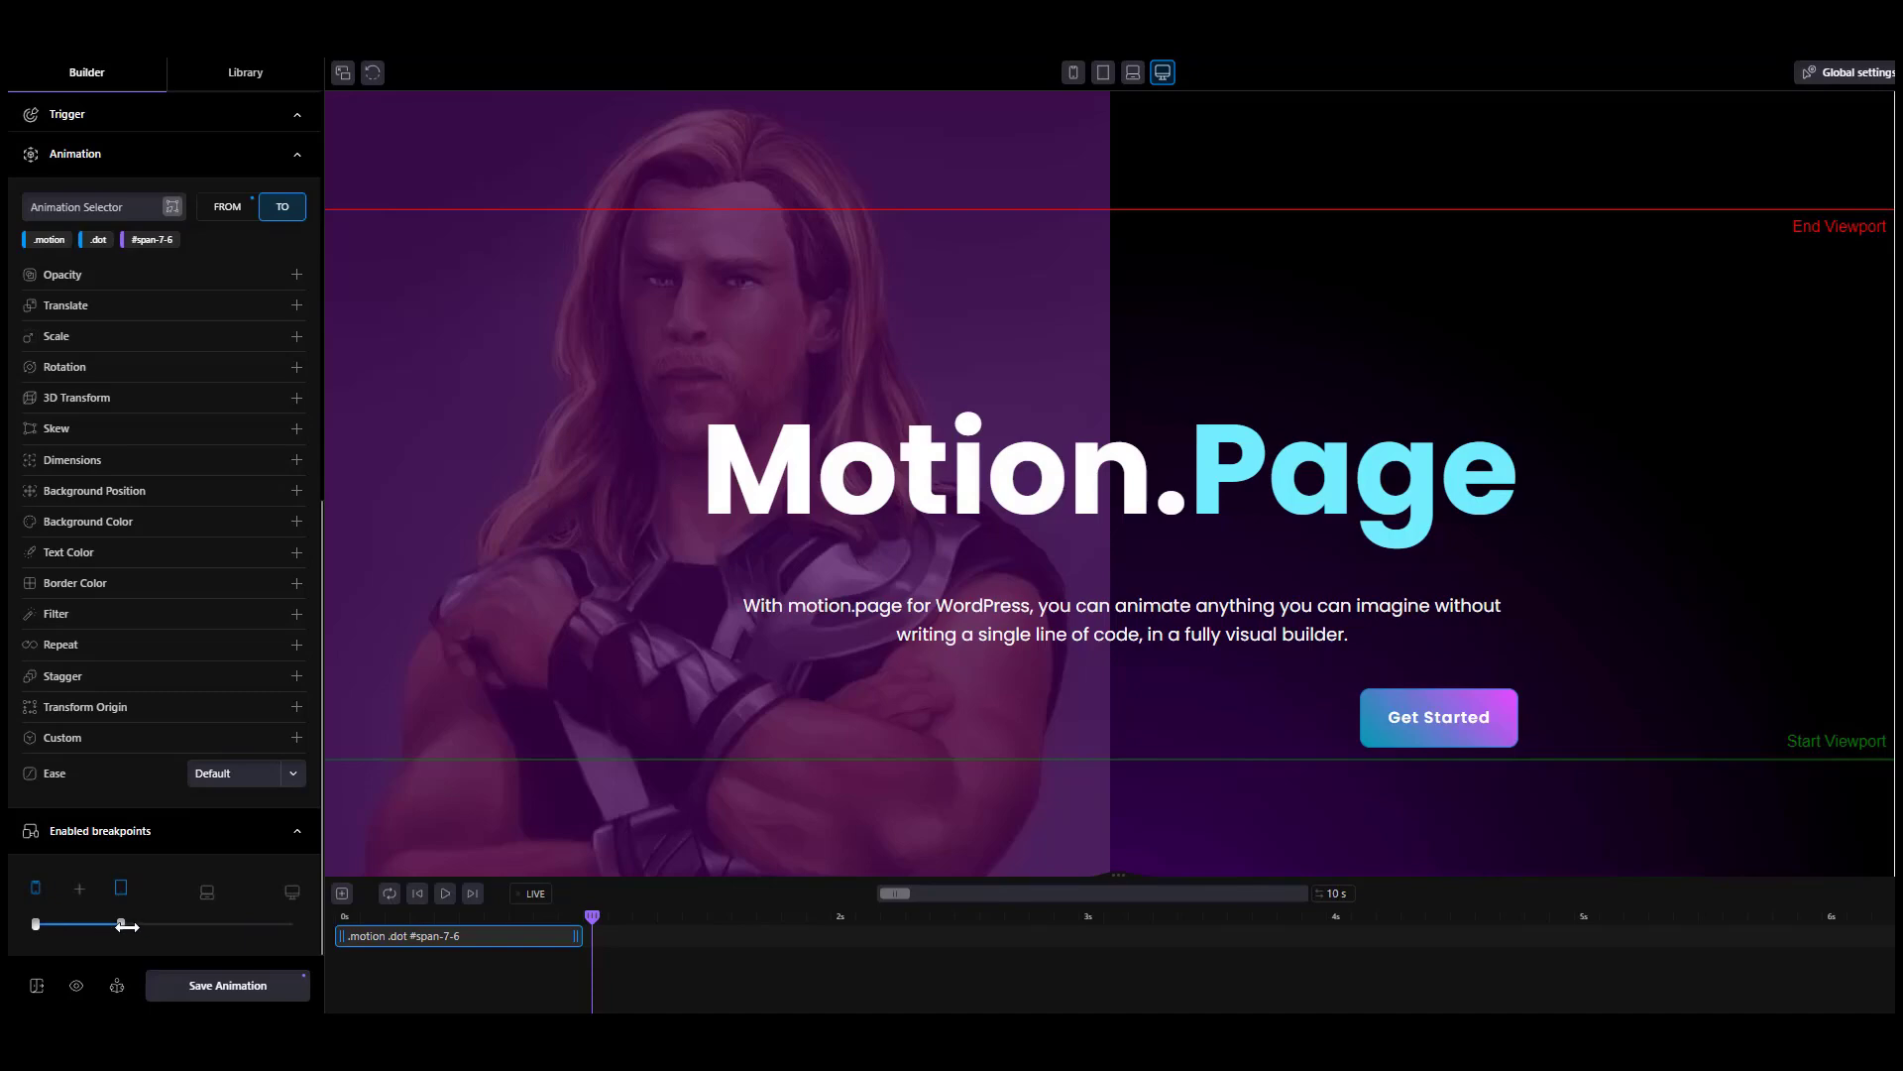
- Drag the Enabled breakpoints slider to narrow the breakpoint range
{"action": "left_click_drag", "start_coordinate": [121, 924], "coordinate": [37, 924]}
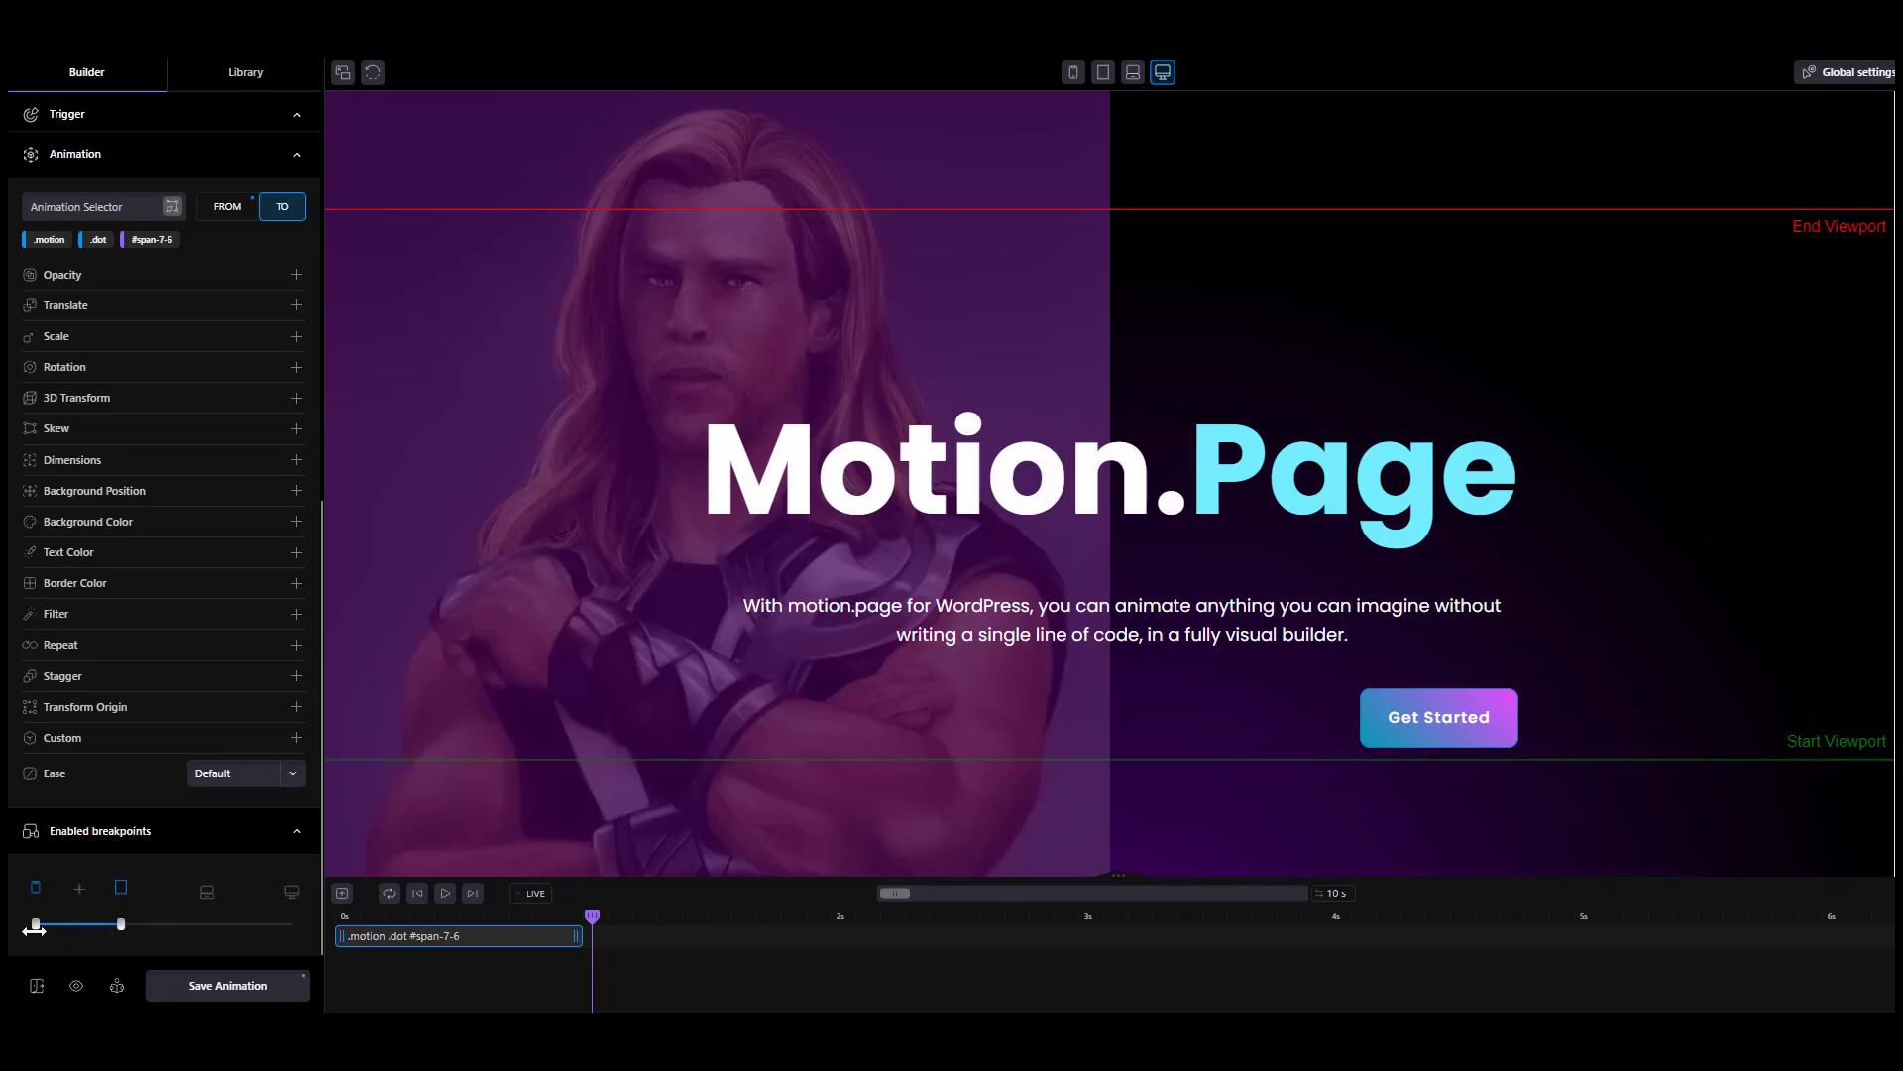
{"action": "left_click", "coordinate": [72, 113]}
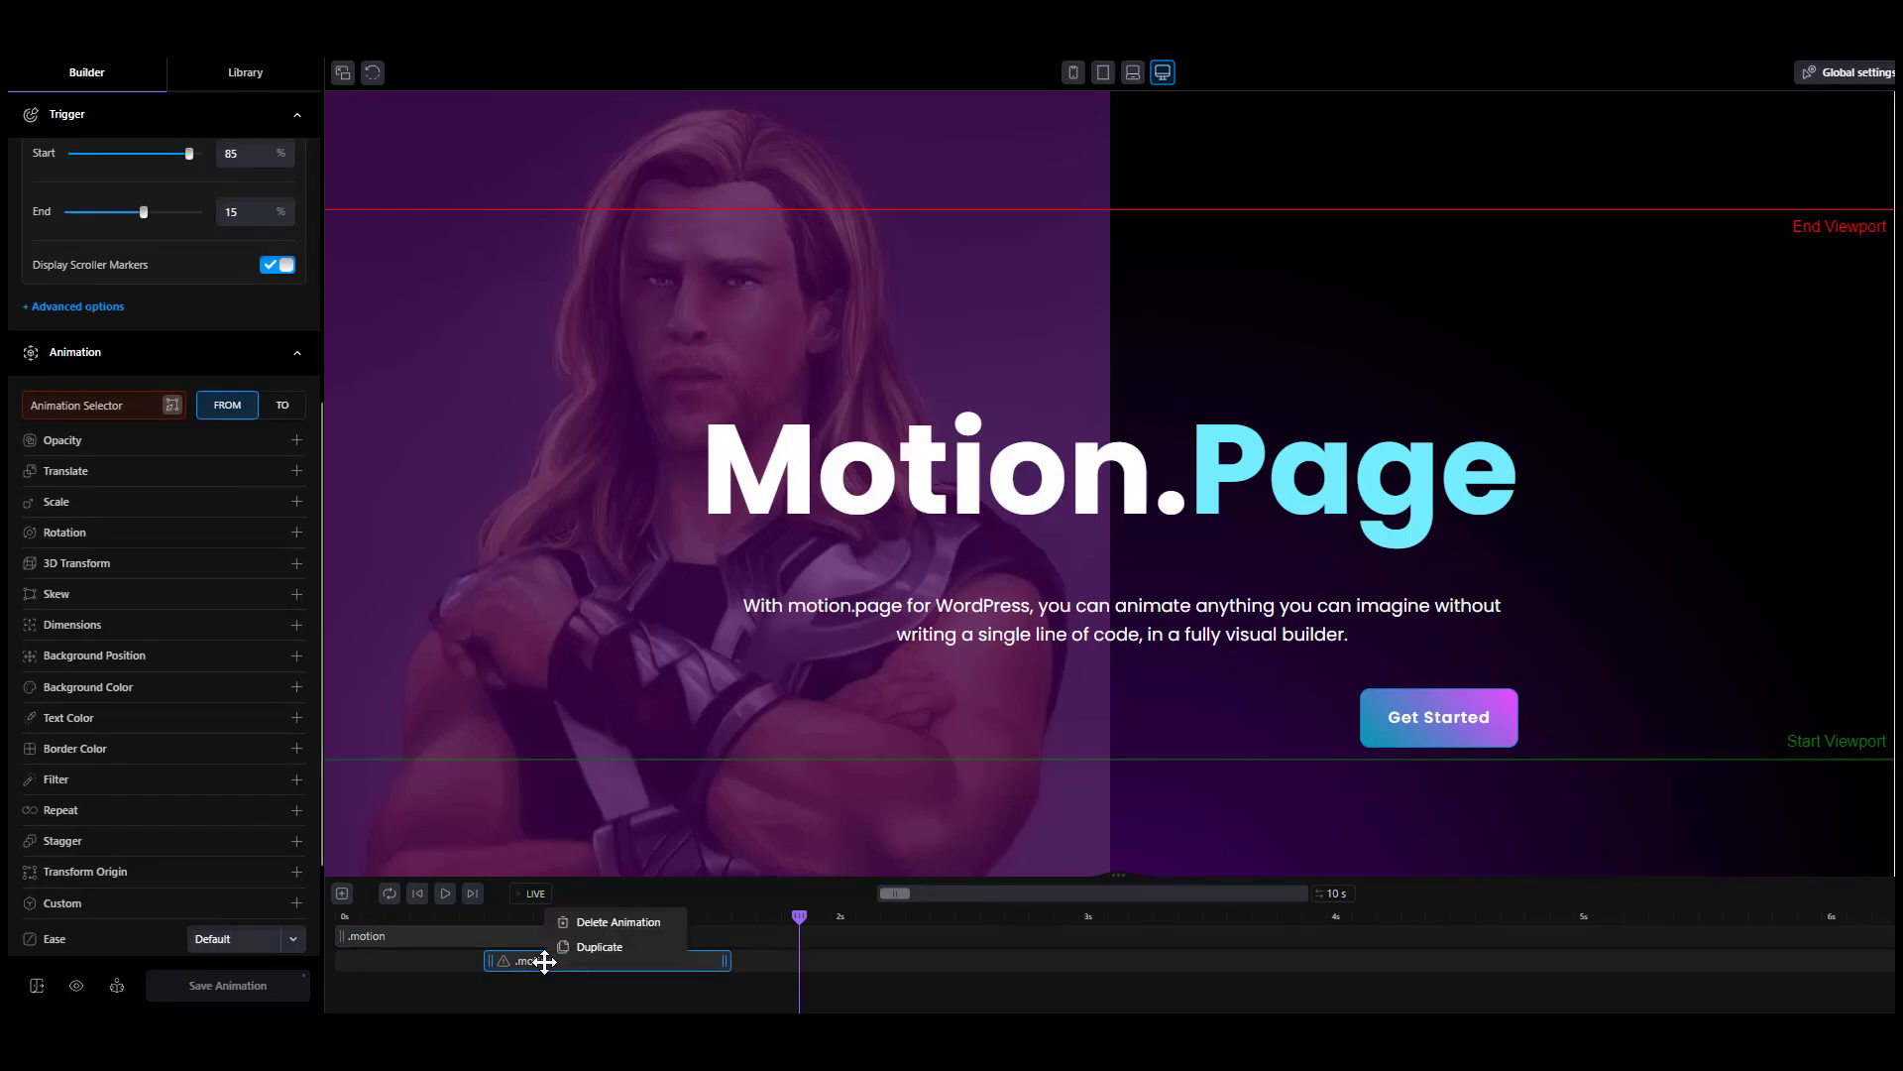
- Dismiss the new later .motion animation's options menu without changes
{"action": "left_click", "coordinate": [532, 893]}
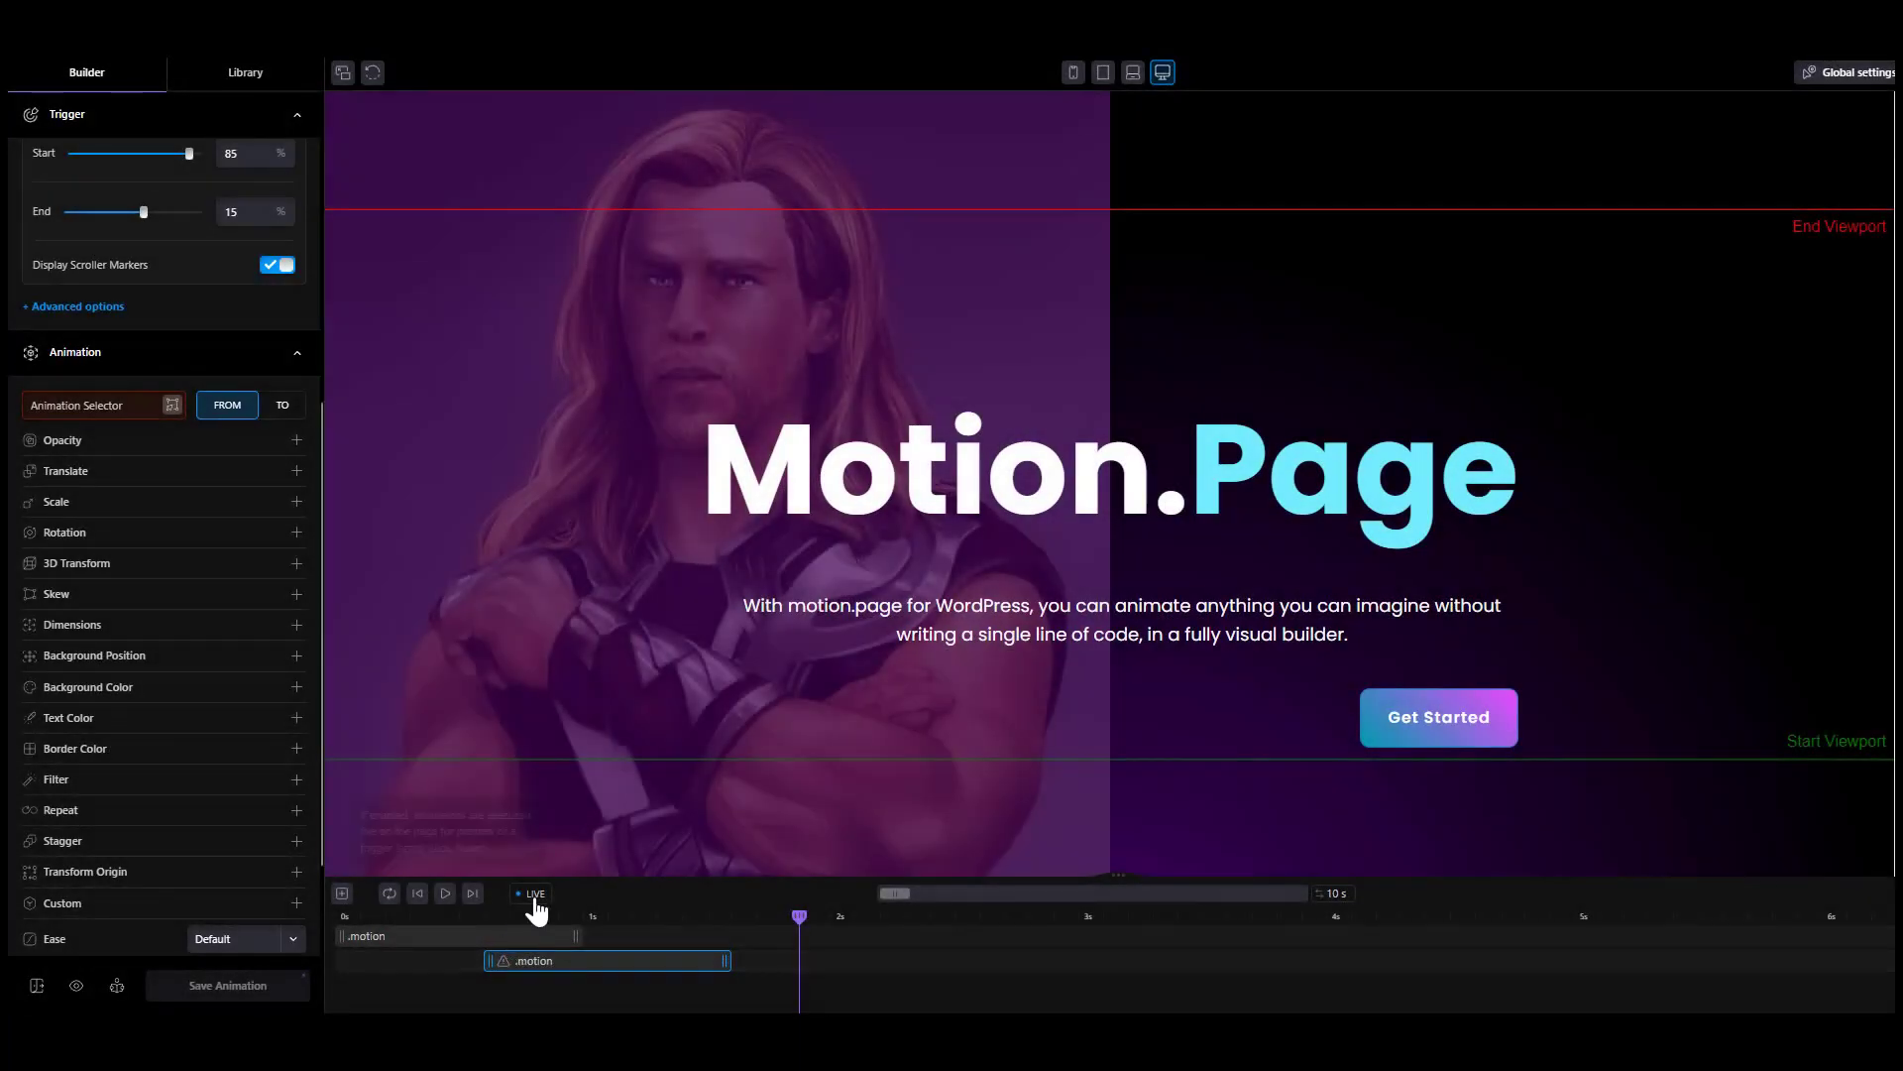
{"action": "mouse_move", "coordinate": [531, 894]}
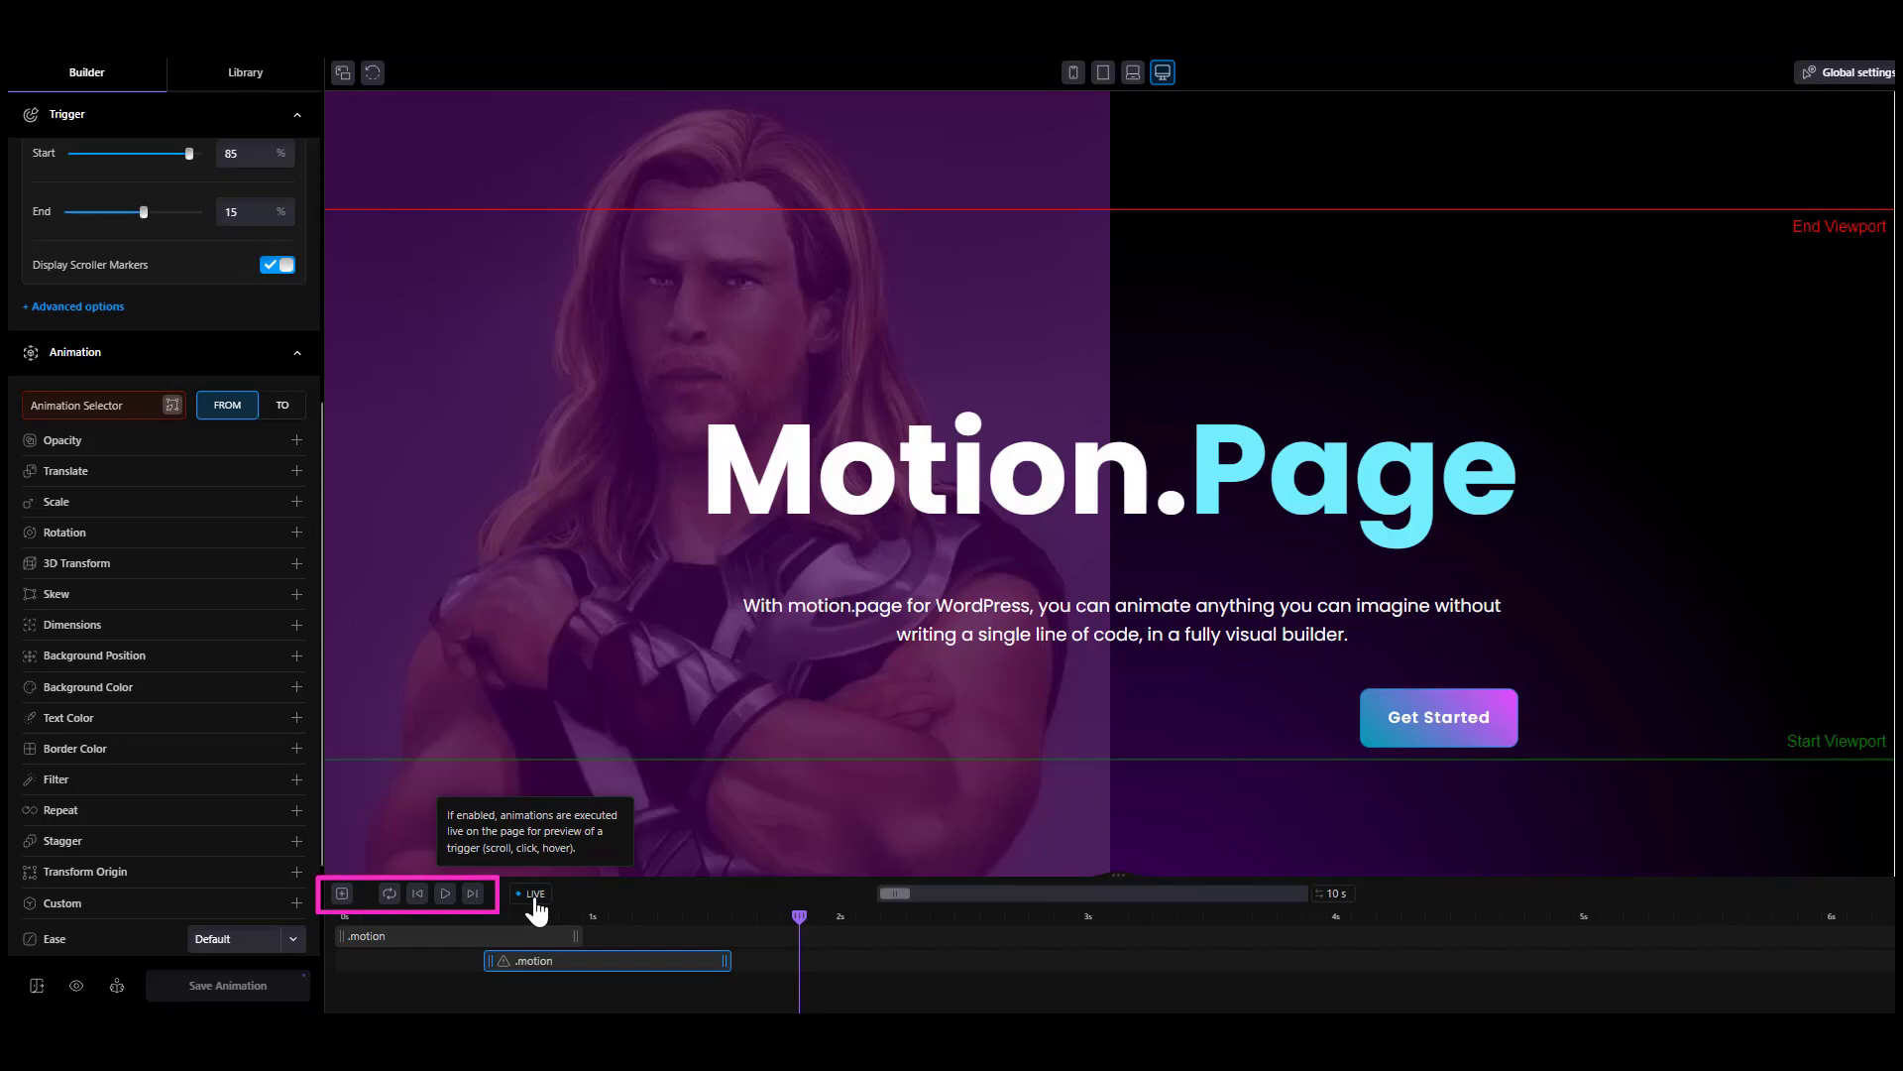
{"action": "left_click", "coordinate": [245, 71]}
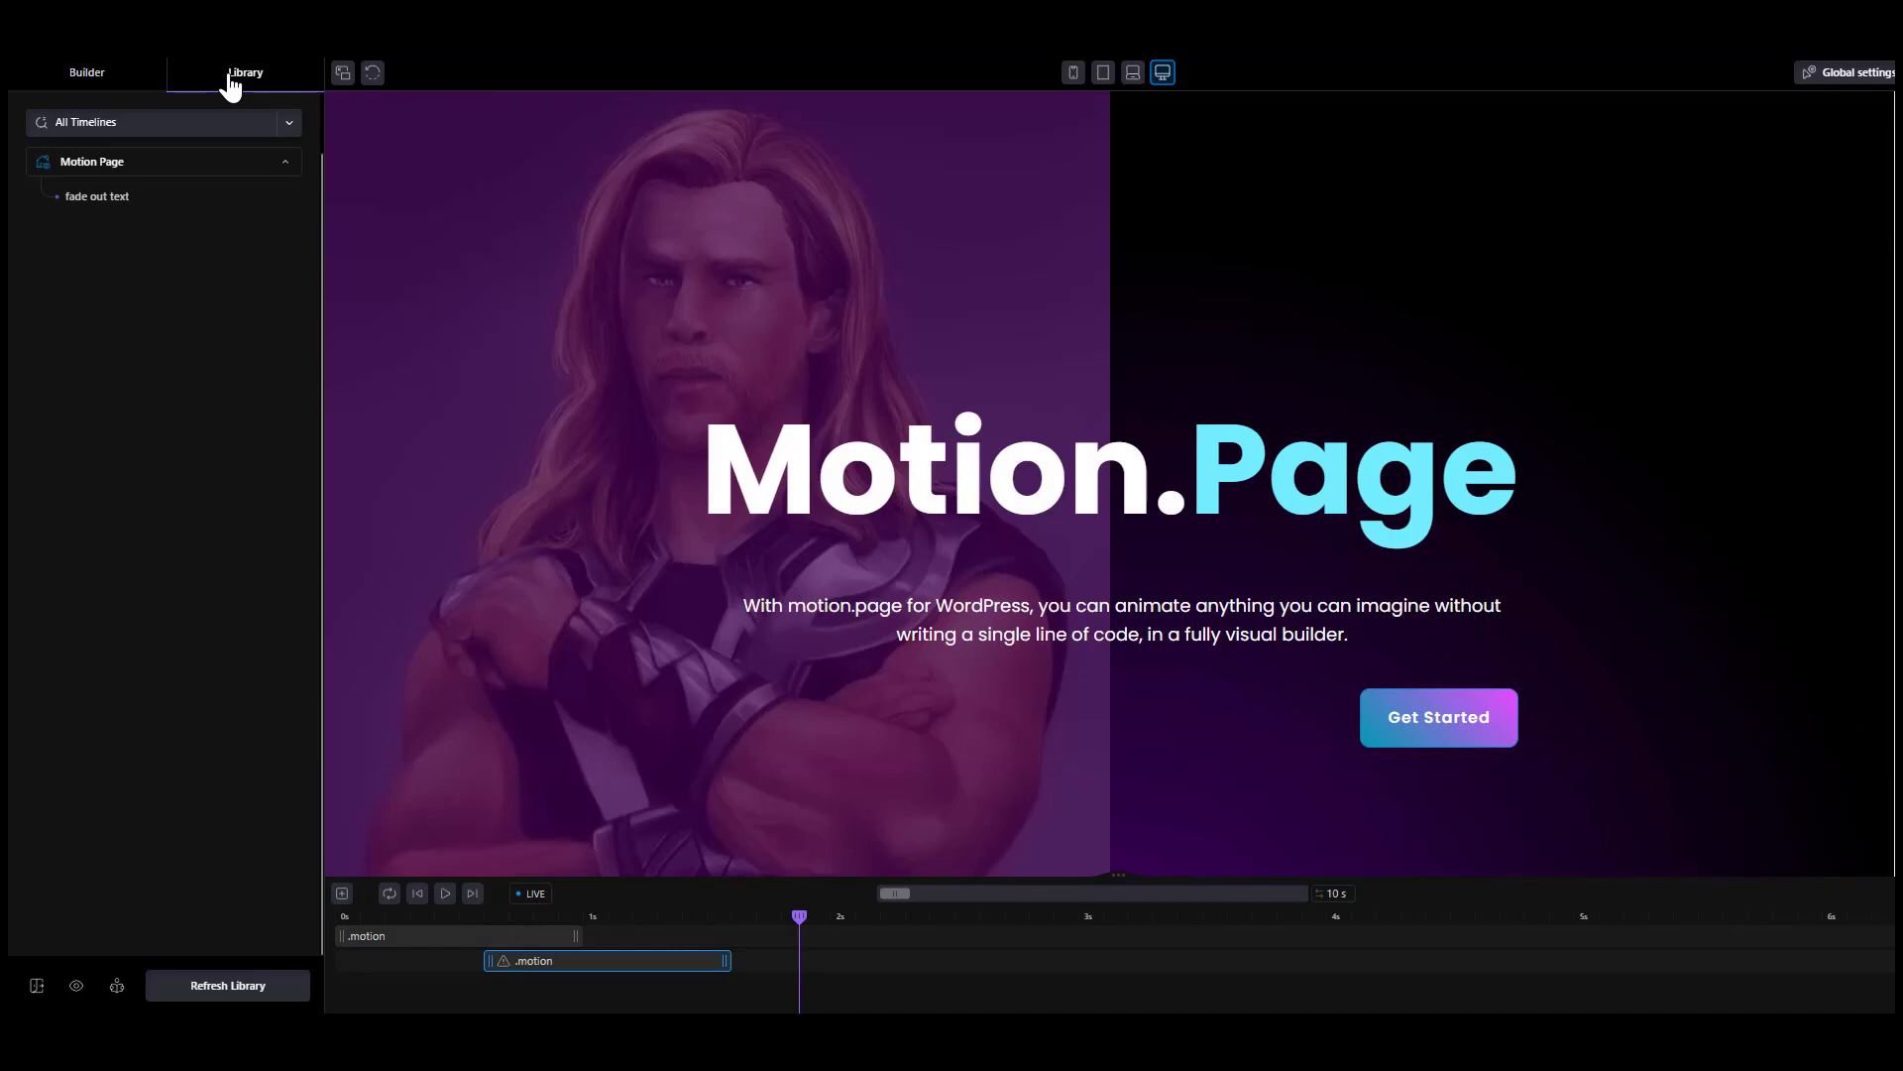
{"action": "mouse_move", "coordinate": [237, 103]}
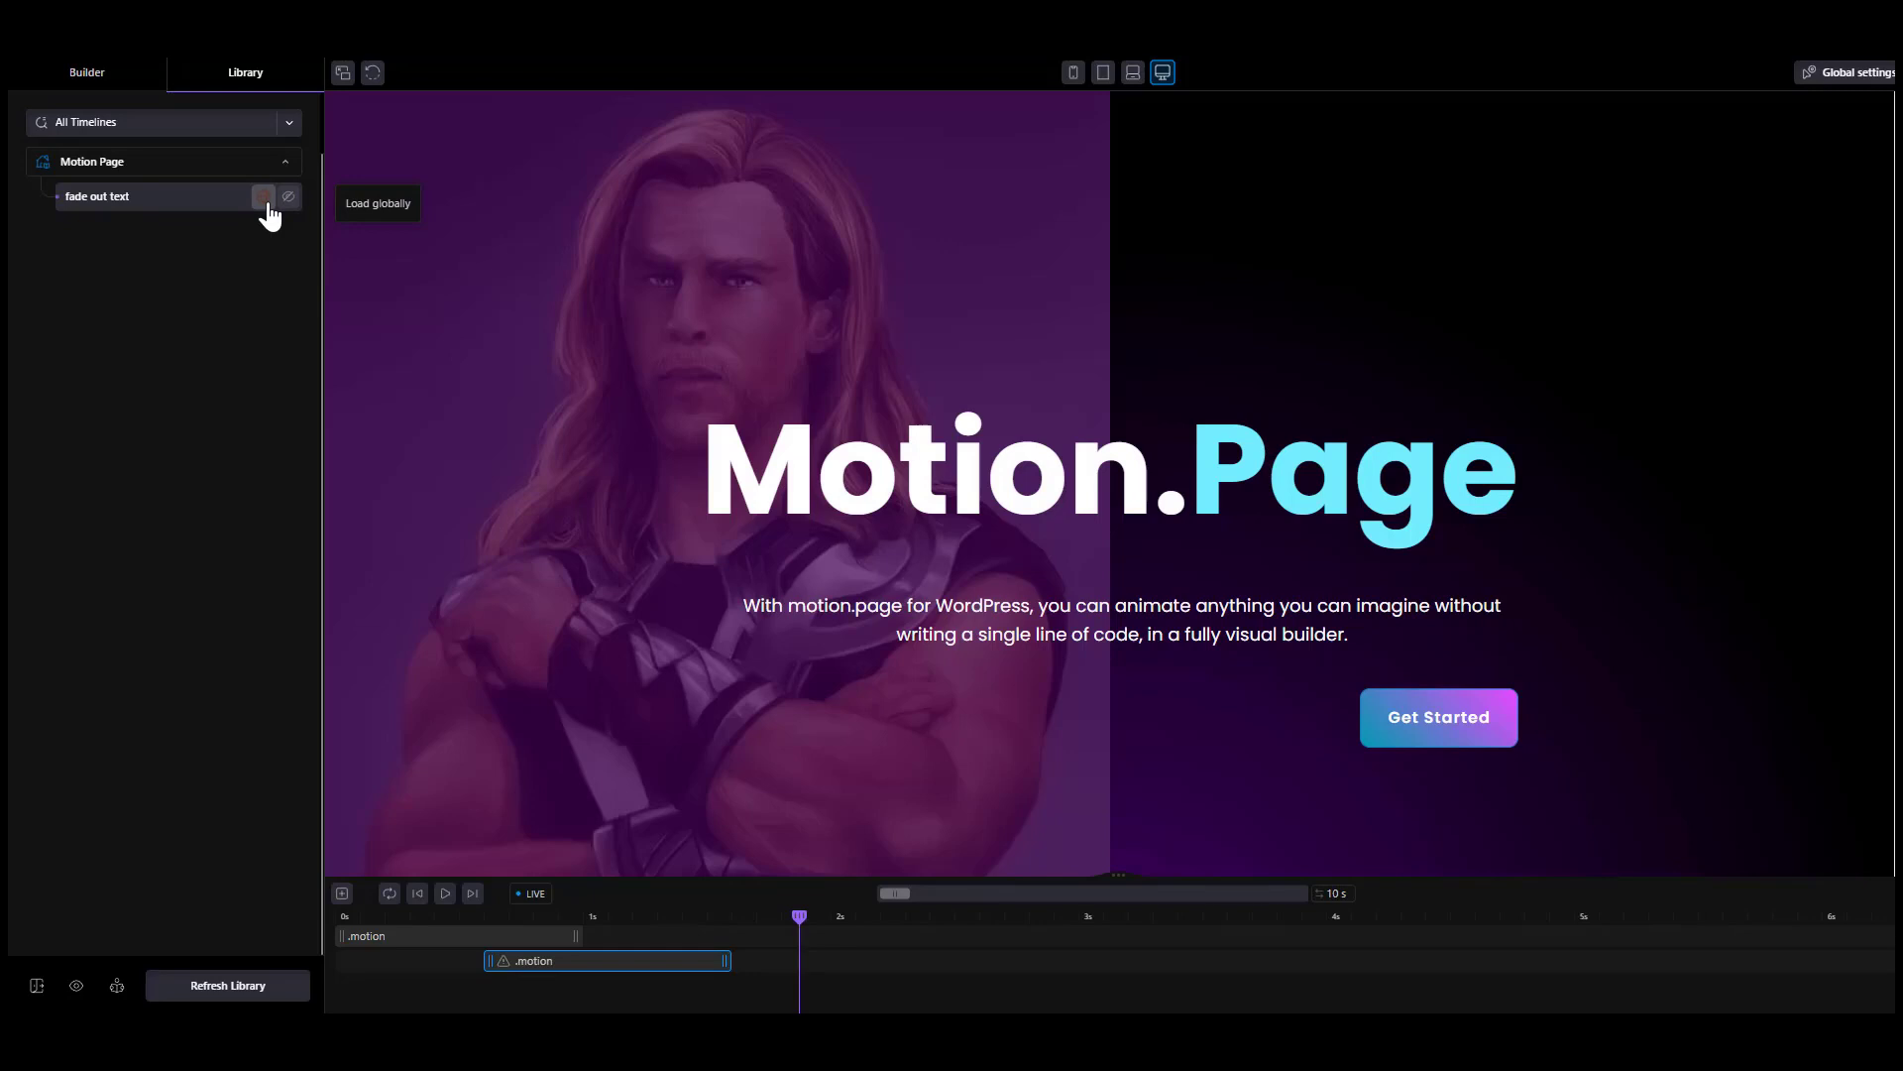
{"action": "mouse_move", "coordinate": [167, 206]}
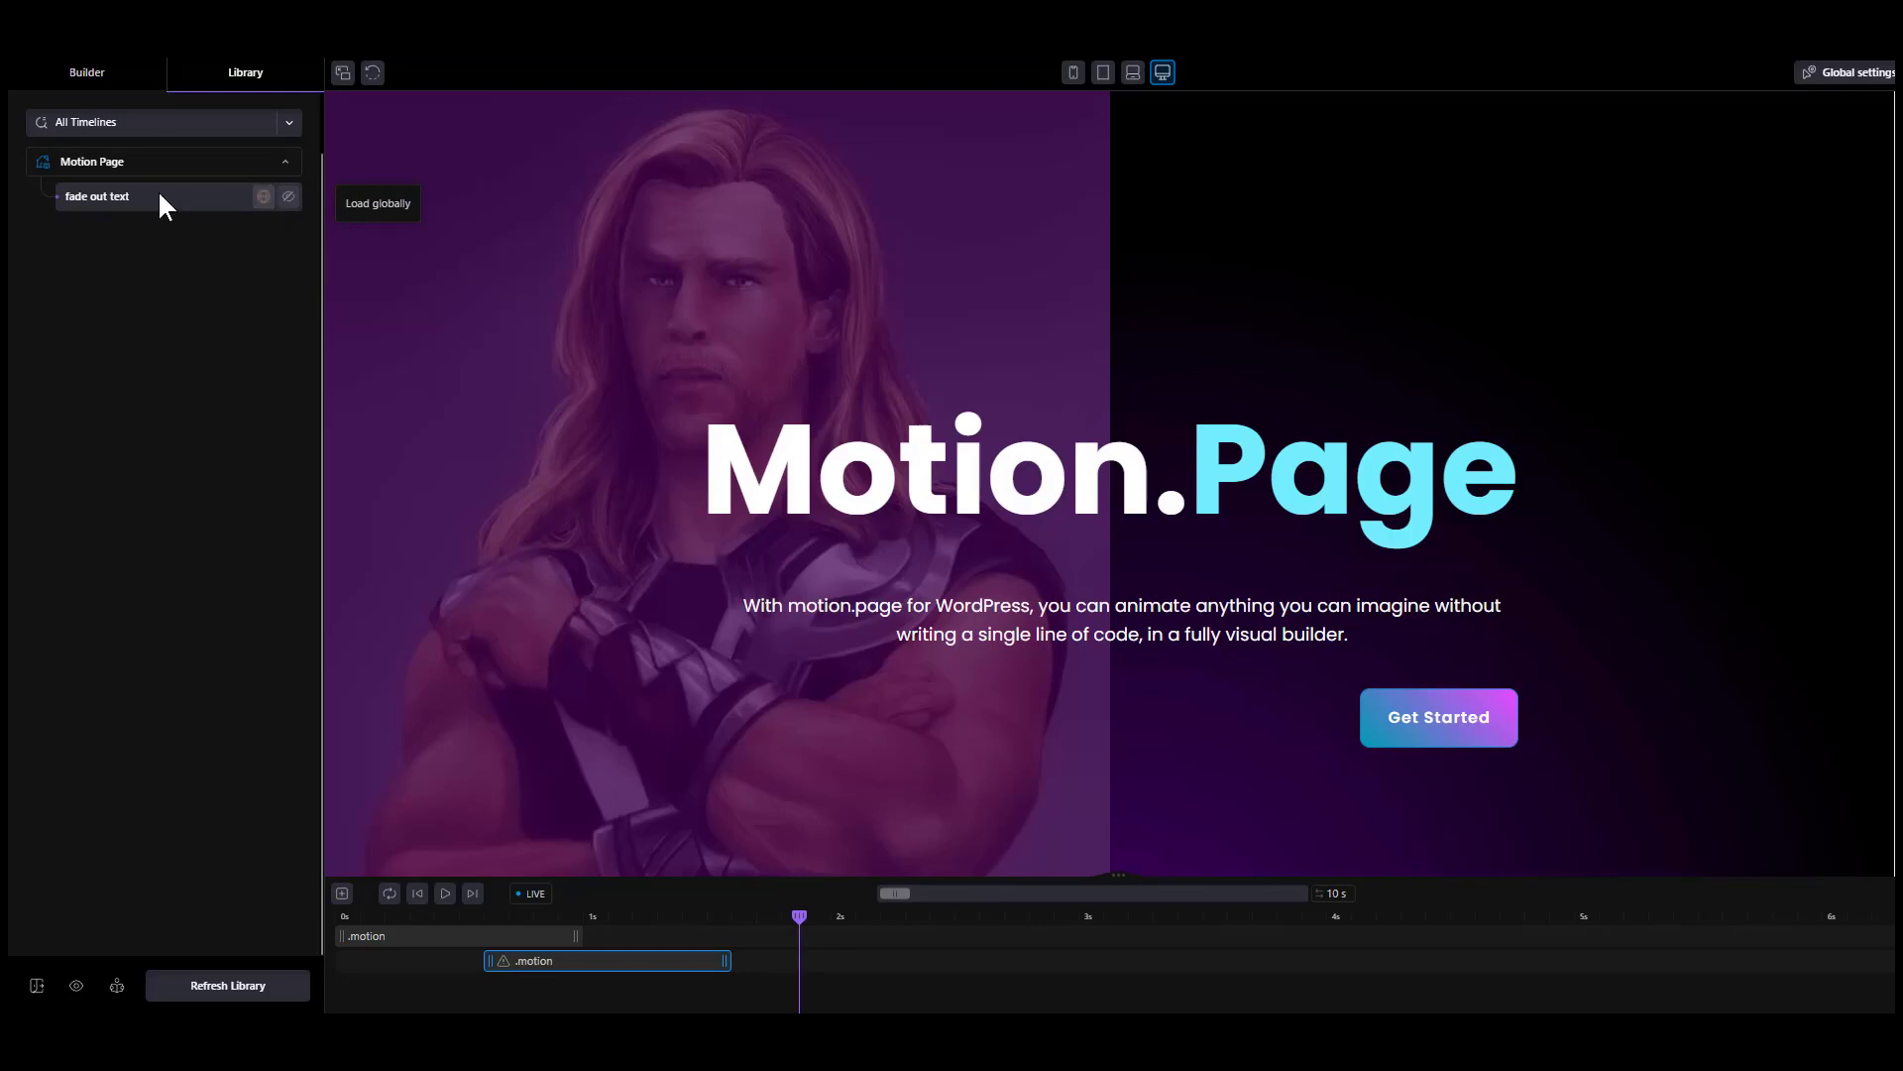